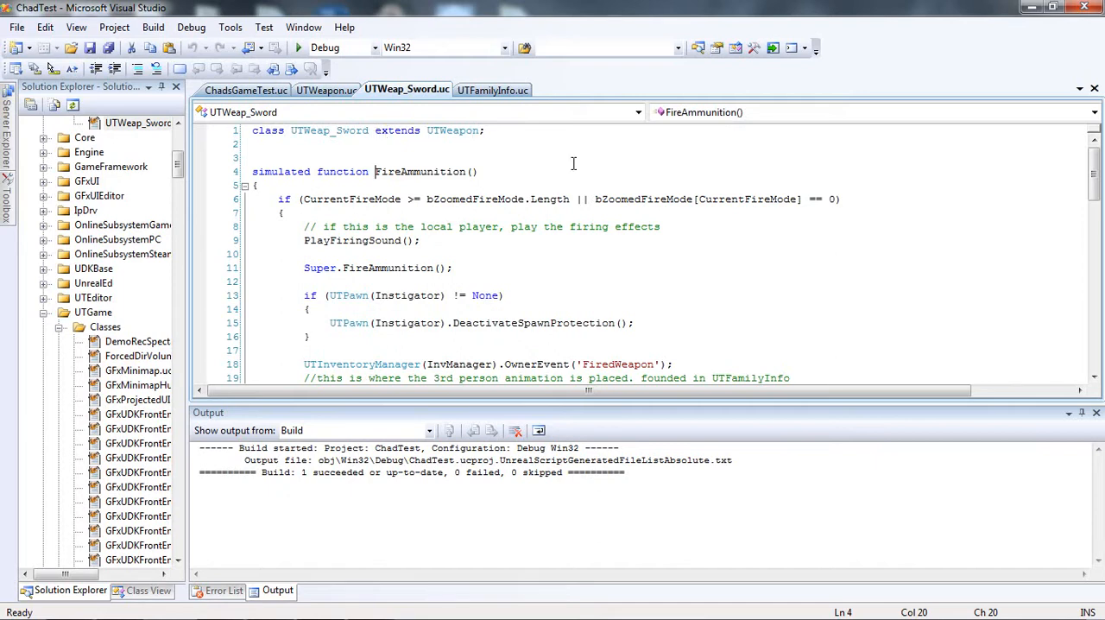
mouse_move(495, 297)
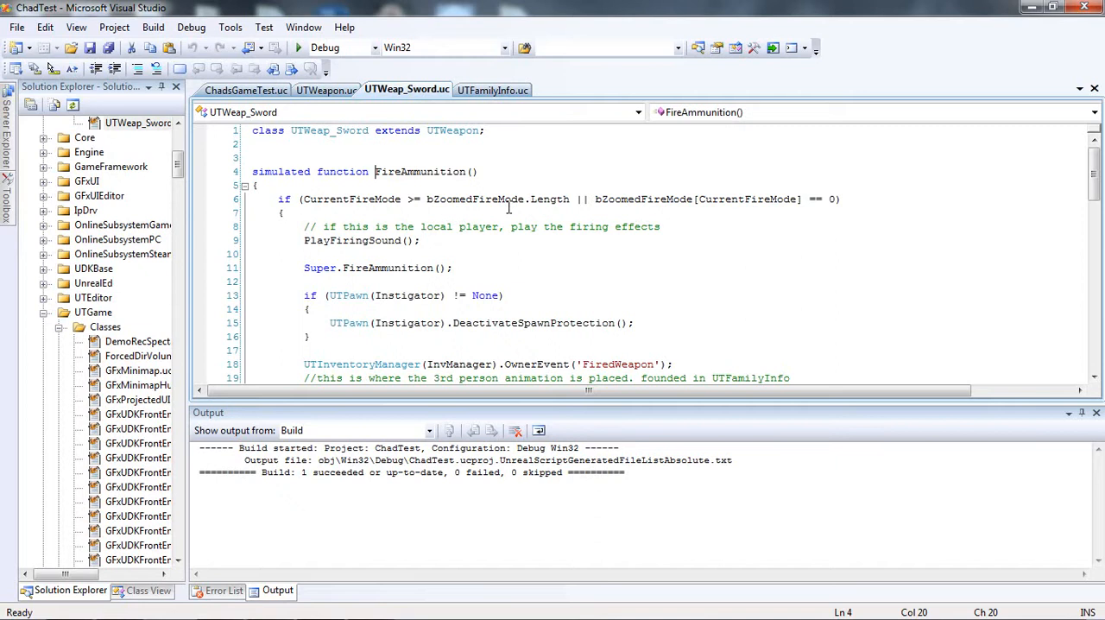
- Review UTWeap_Sword.uc's DefaultProperties mesh reference, then switch to the UDK editor
scroll(down, 3)
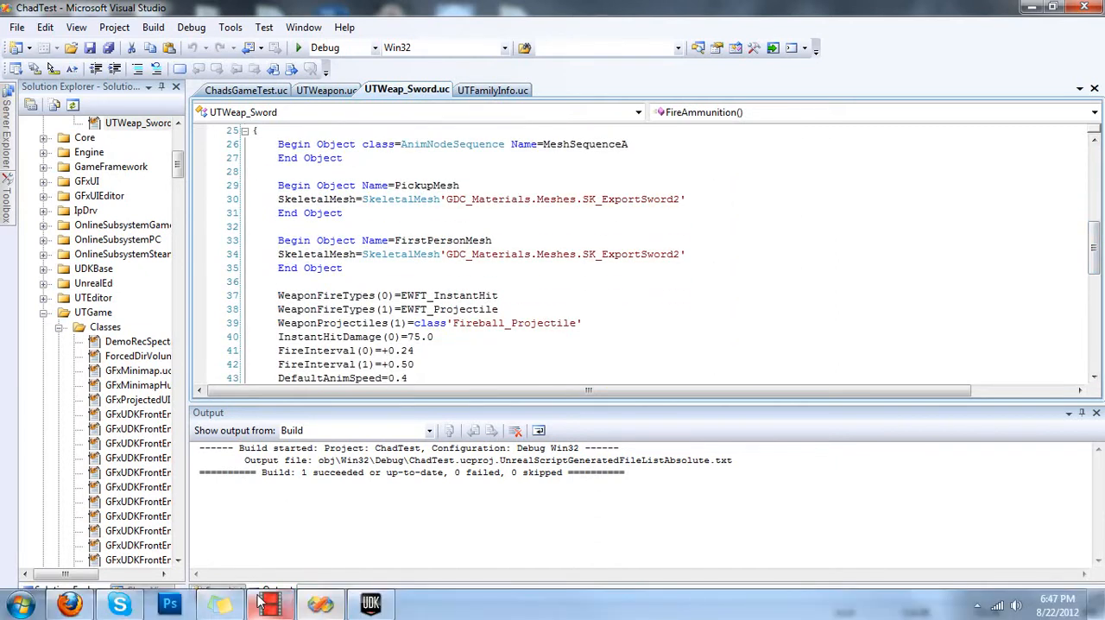
click(369, 602)
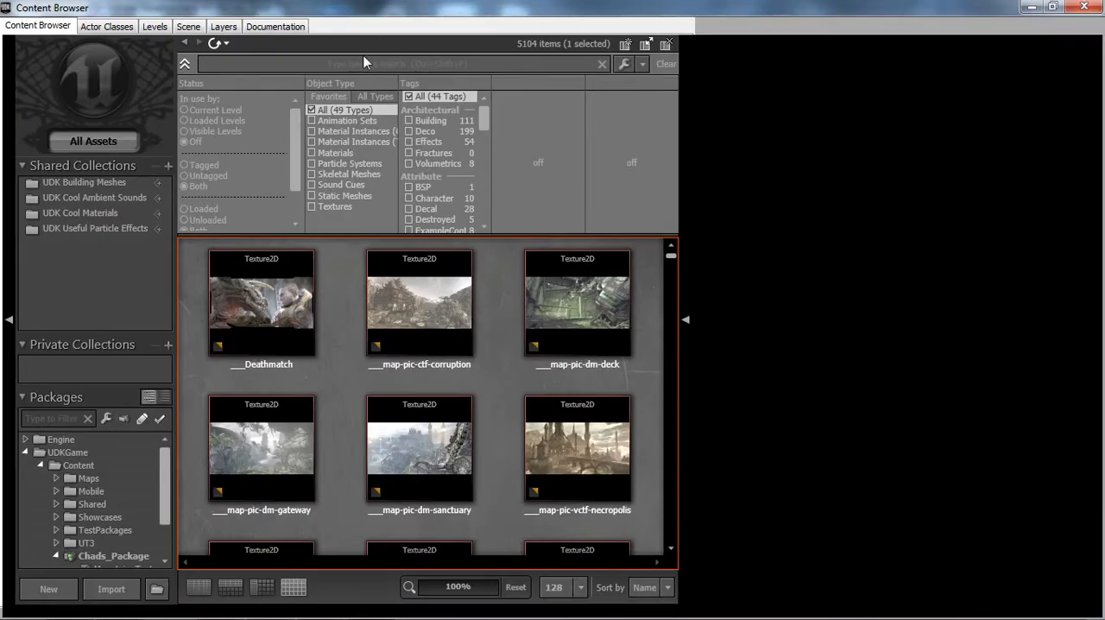
- Search the Content Browser for 'swor' and open the SK_ExportSword2 skeletal mesh
text(sword)
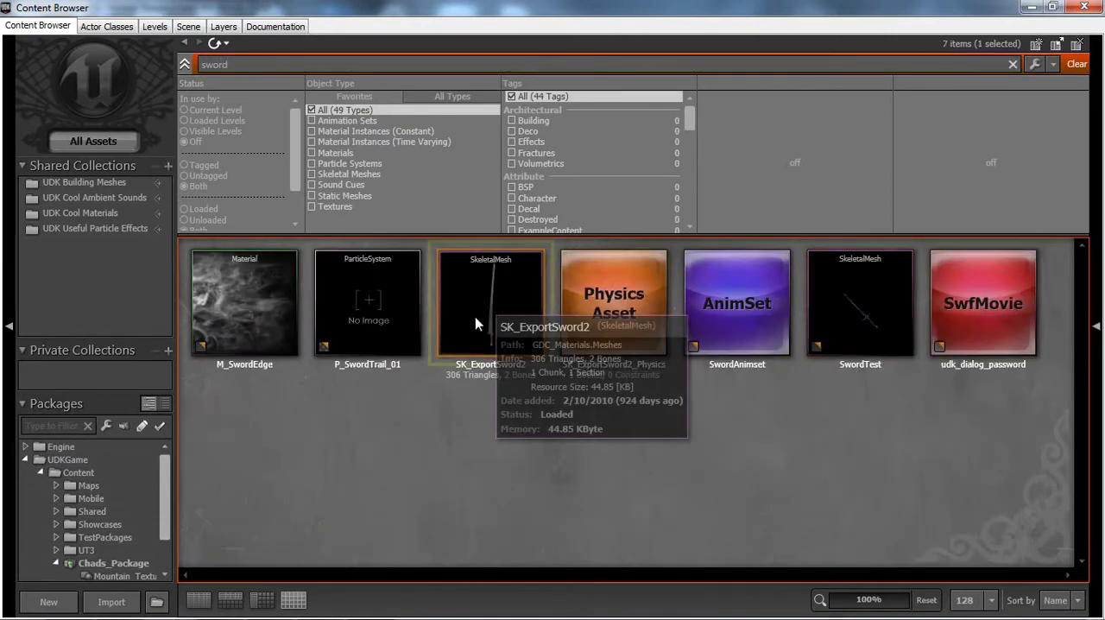
double_click(490, 302)
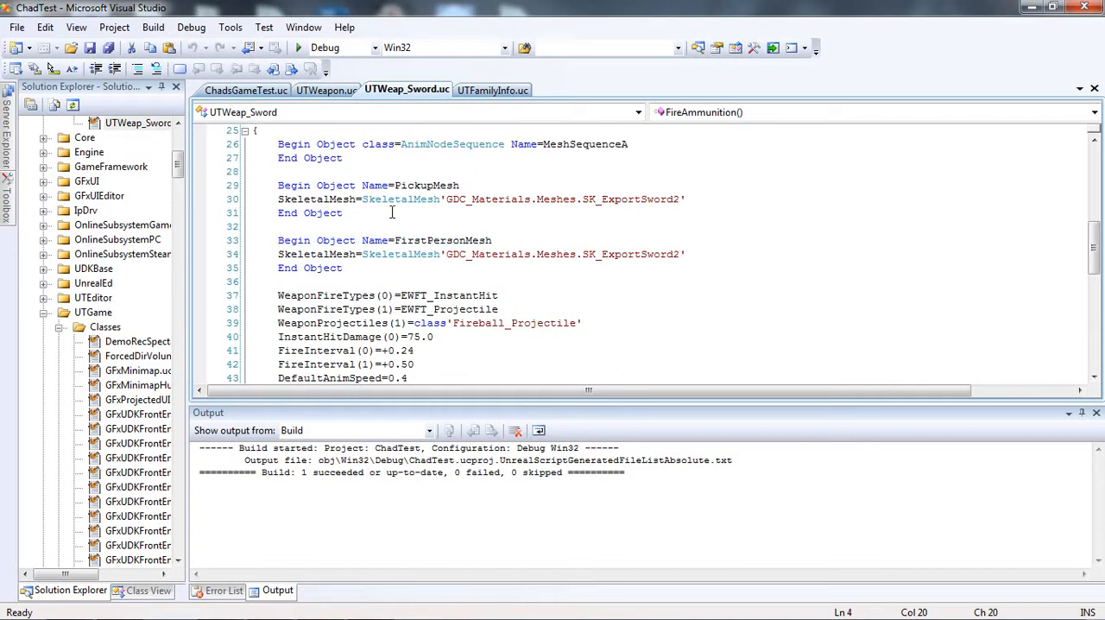
mouse_move(423, 199)
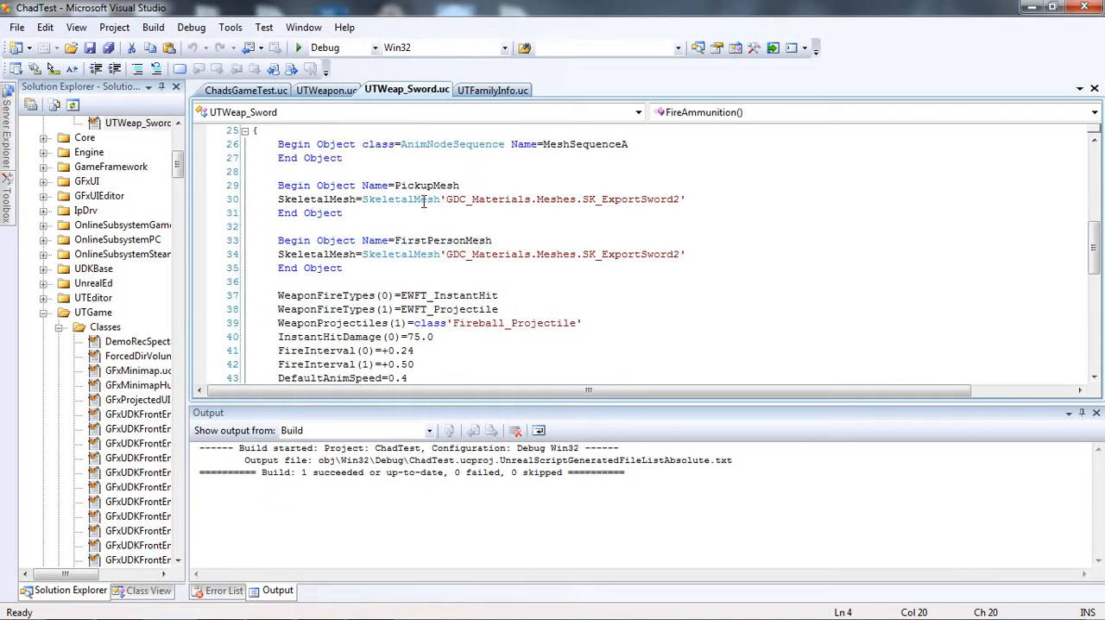
scroll(down, 3)
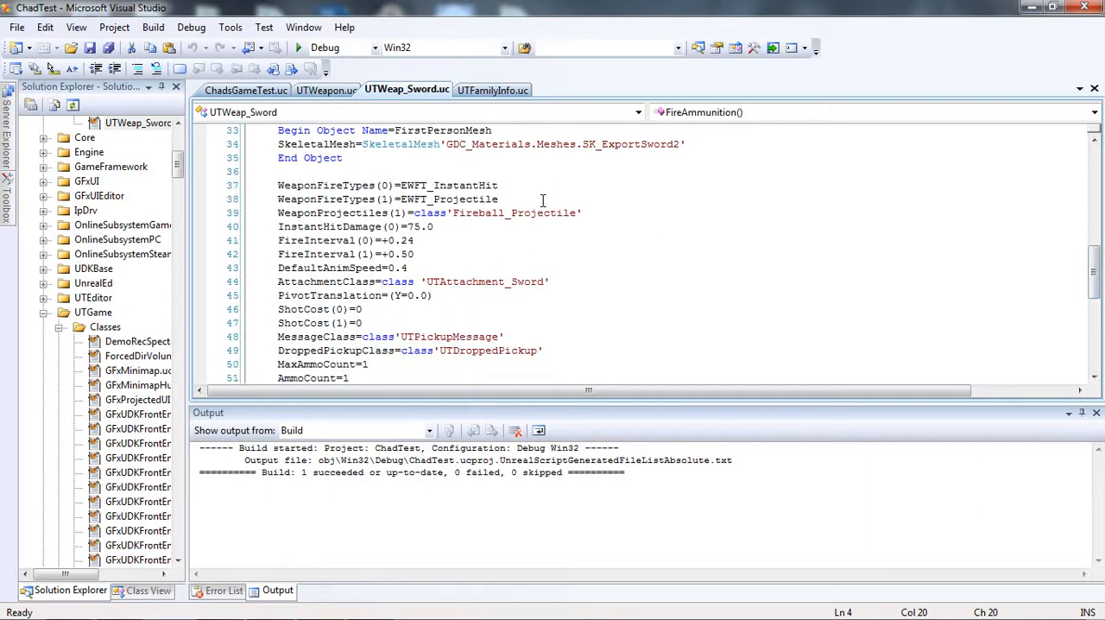
mouse_move(456, 328)
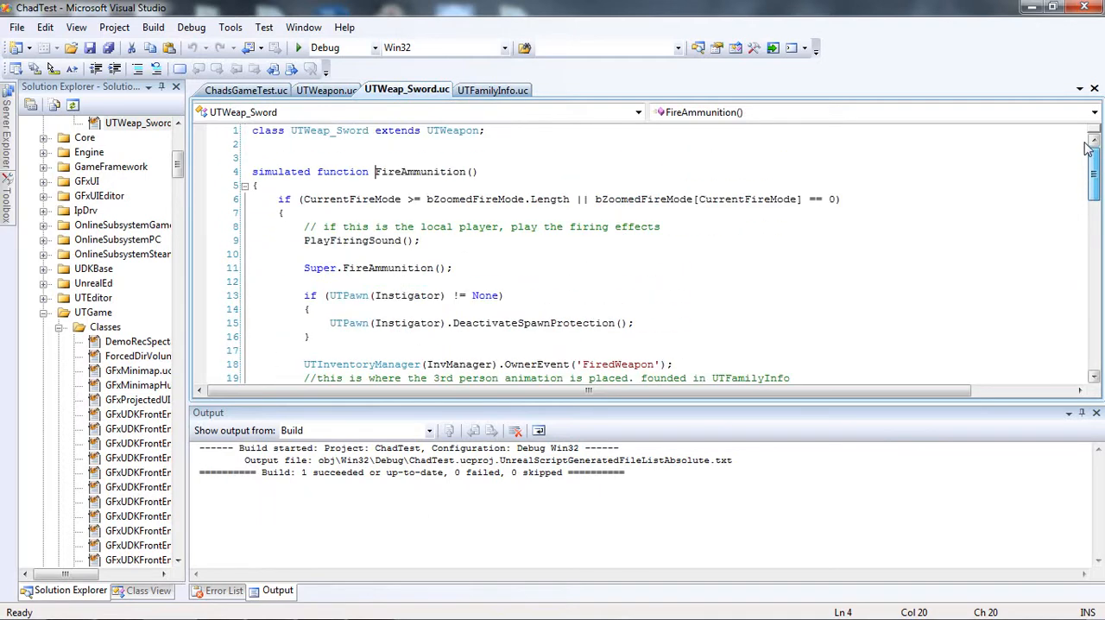
scroll(down, 3)
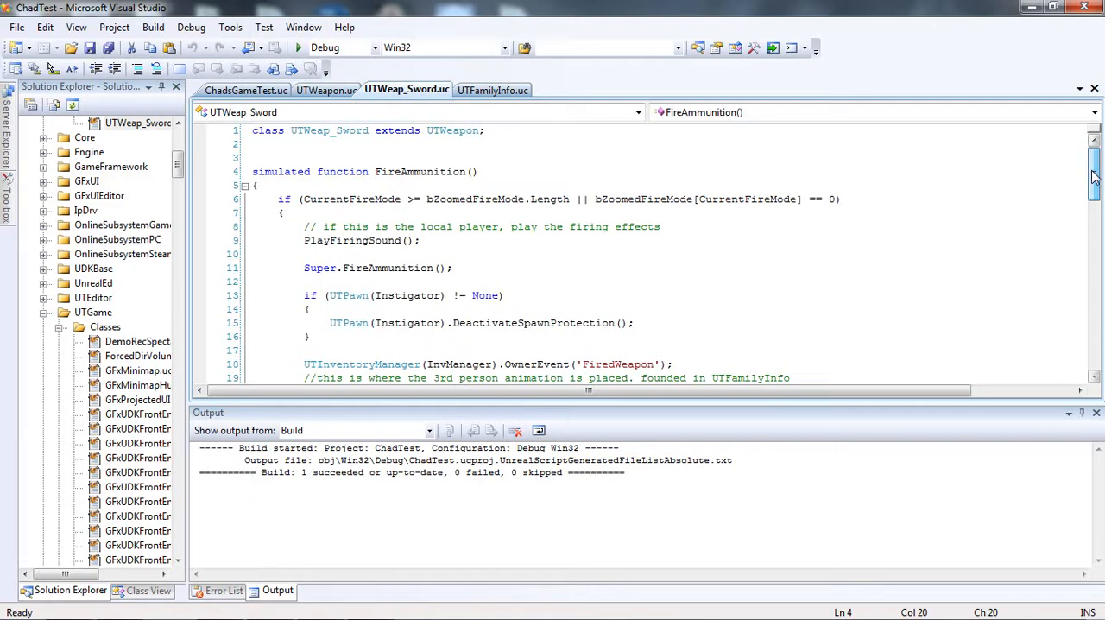
mouse_move(957, 191)
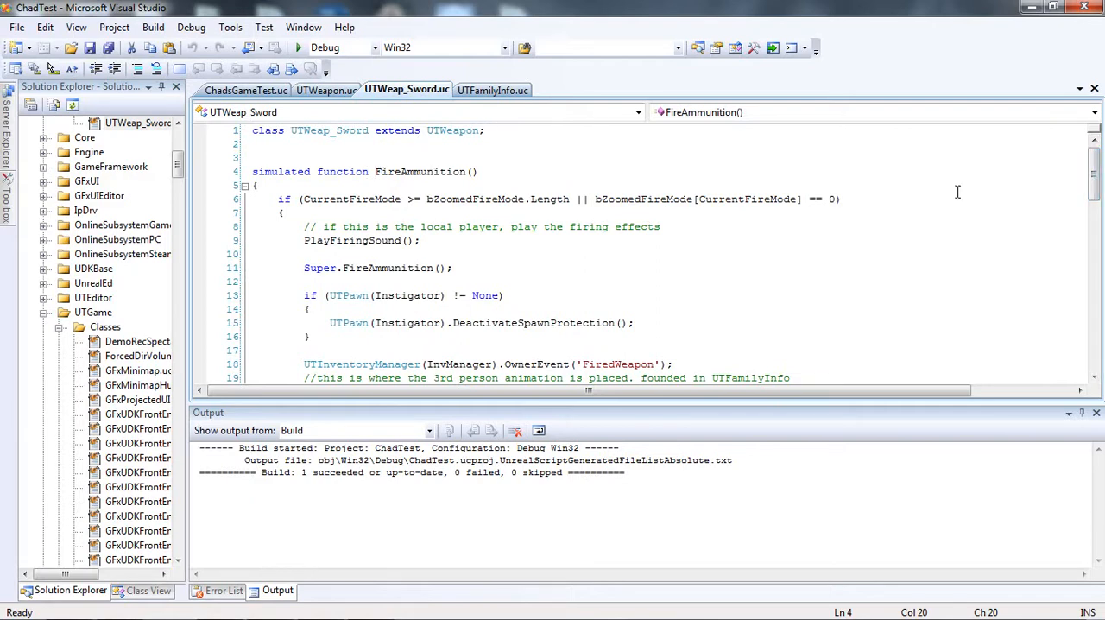
scroll(down, 3)
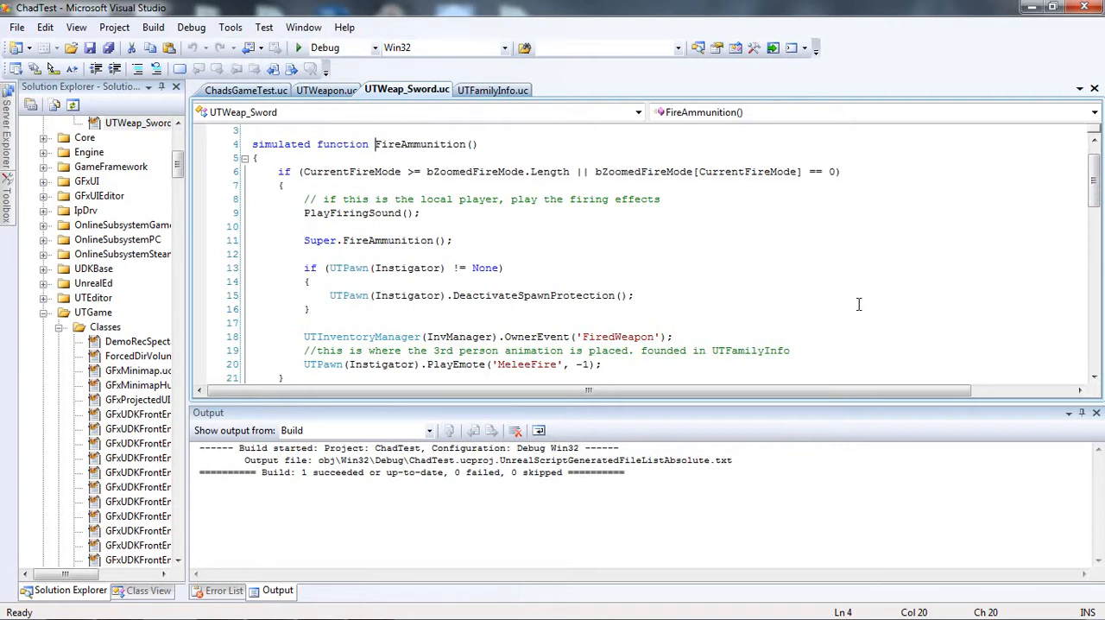
scroll(down, 3)
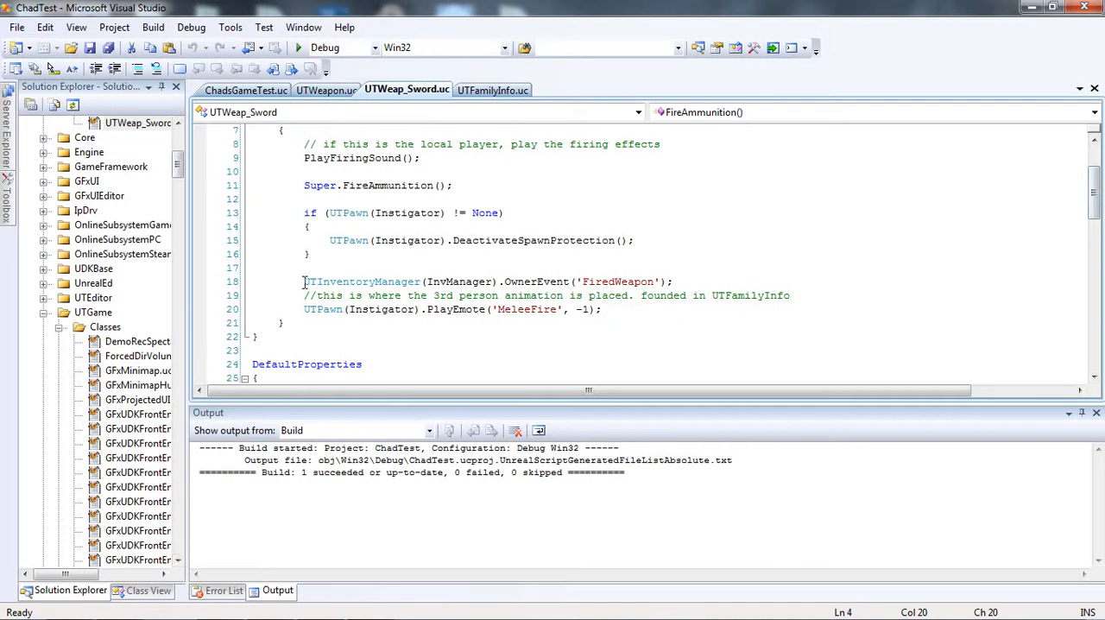
mouse_move(514, 281)
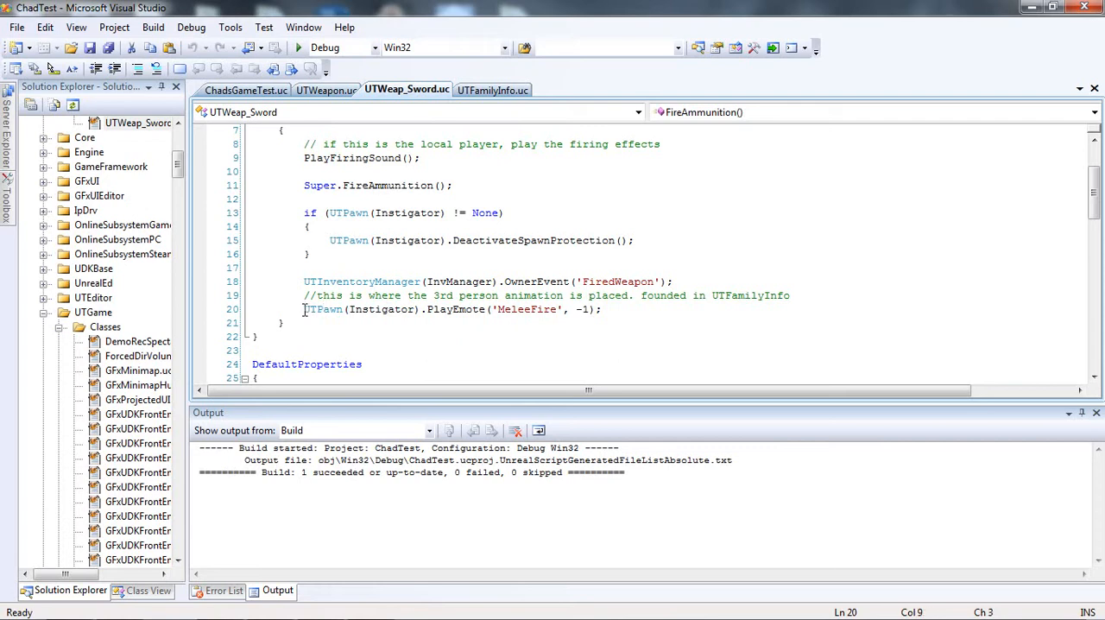
click(365, 309)
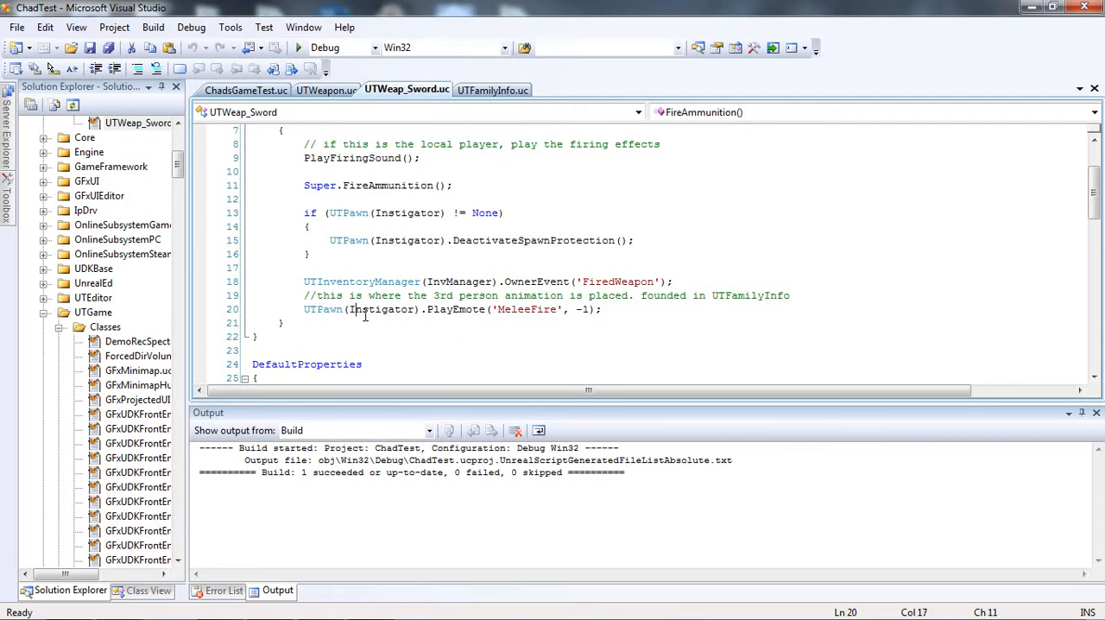
double_click(382, 309)
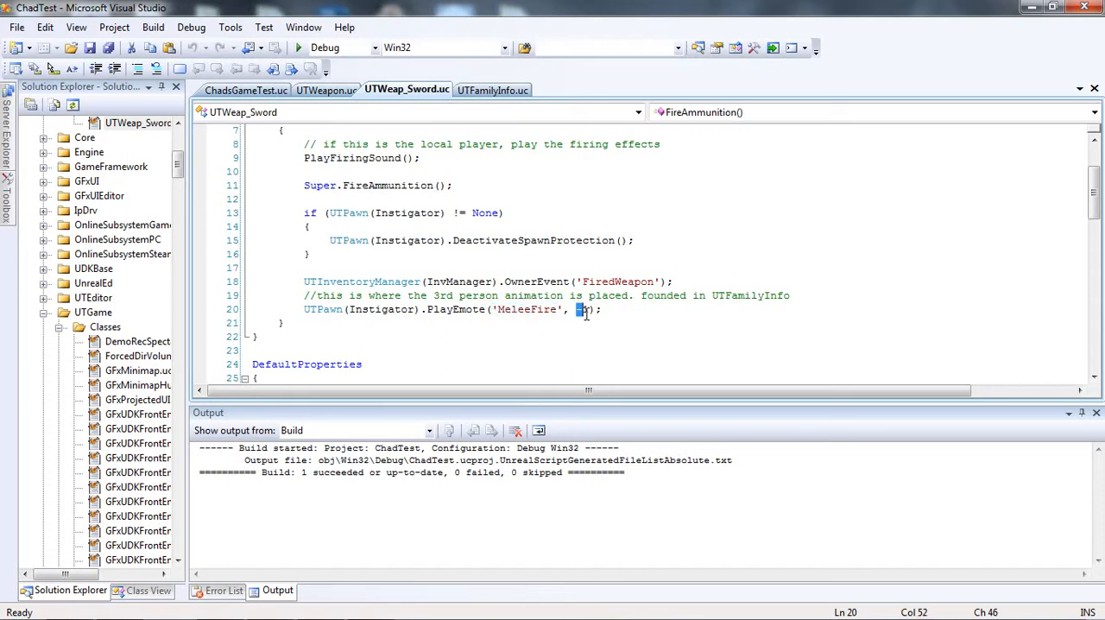
text(1)
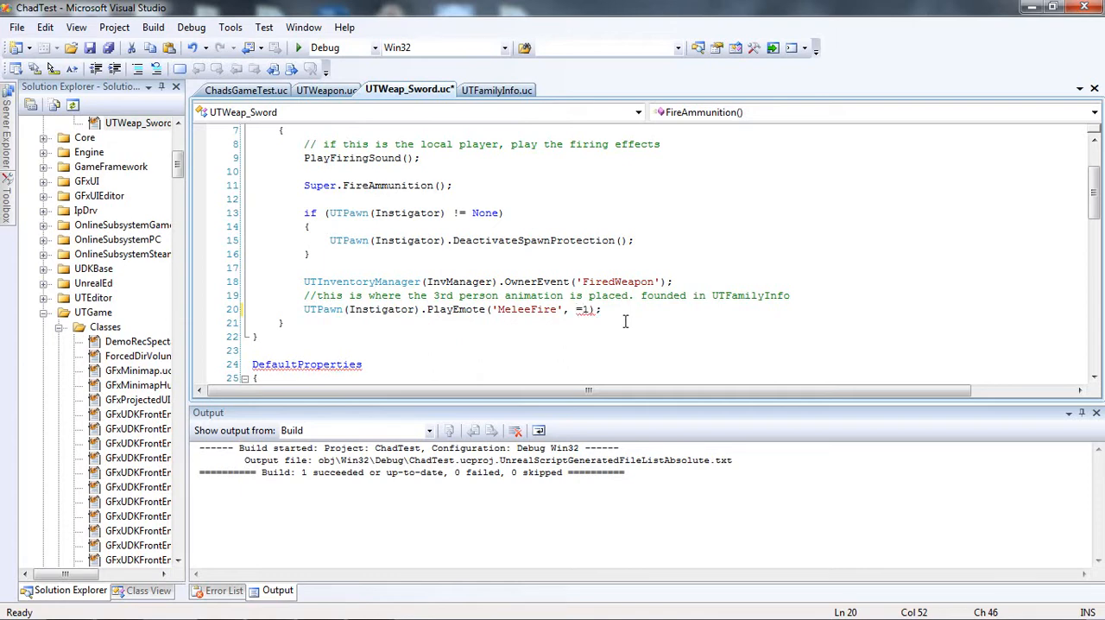
text(-1)
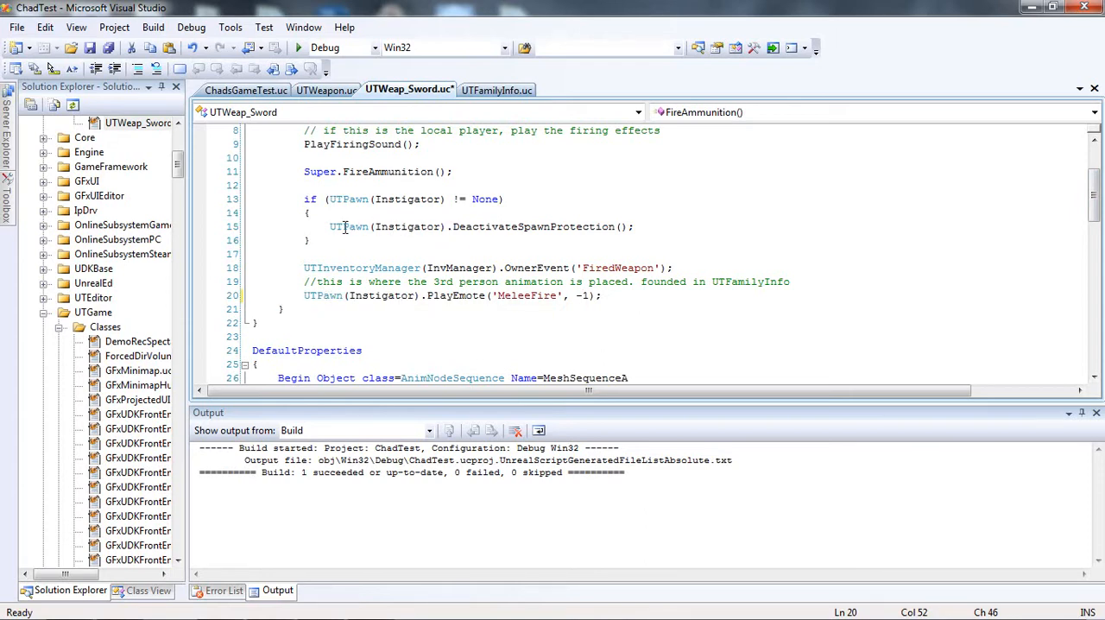
mouse_move(406, 226)
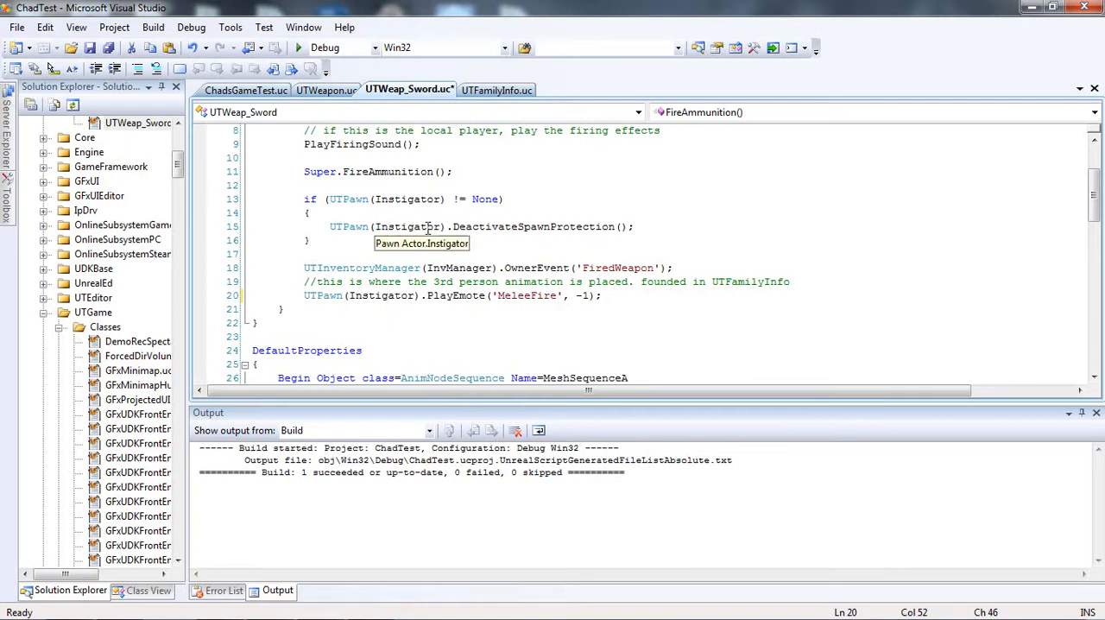
mouse_move(435, 291)
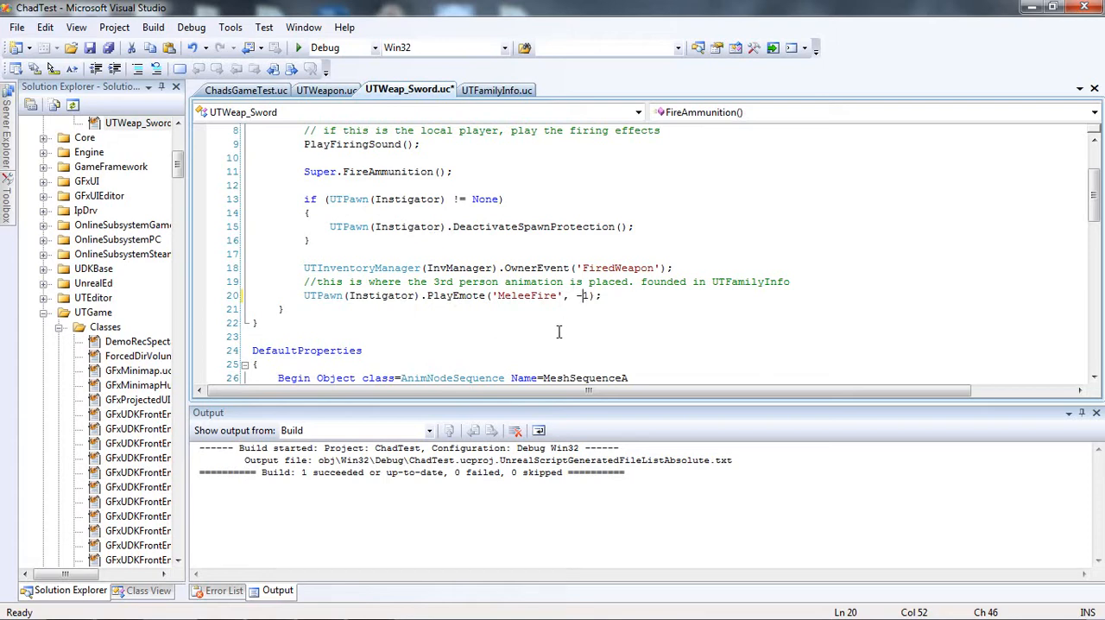
- Select UTFamilyInfo.uc in Solution Explorer, then switch over to the UDK editor
scroll(down, 3)
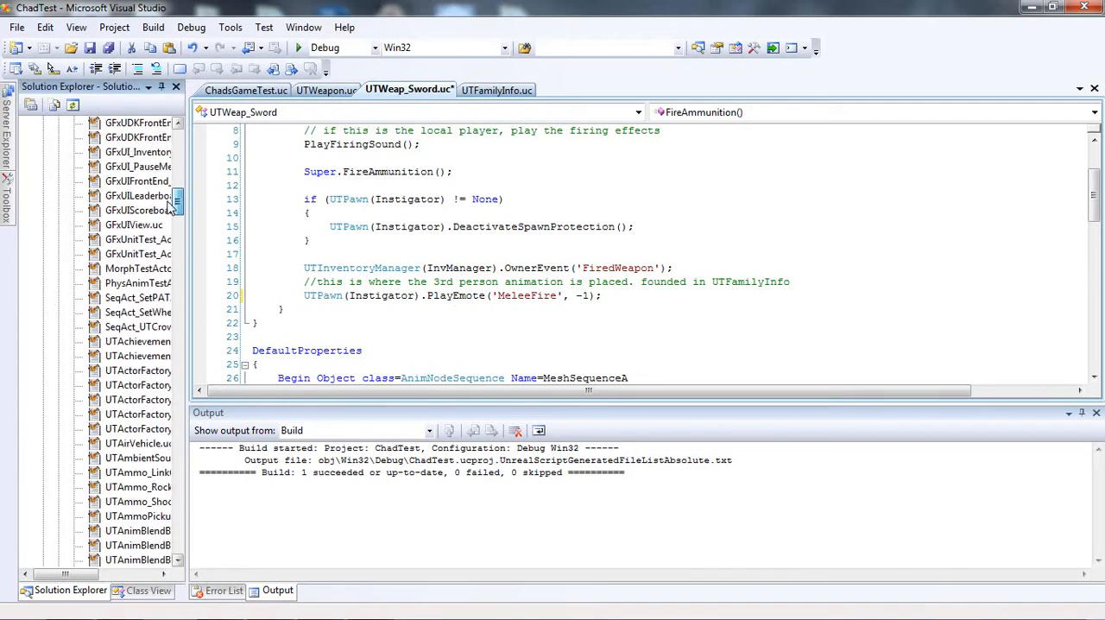
scroll(down, 3)
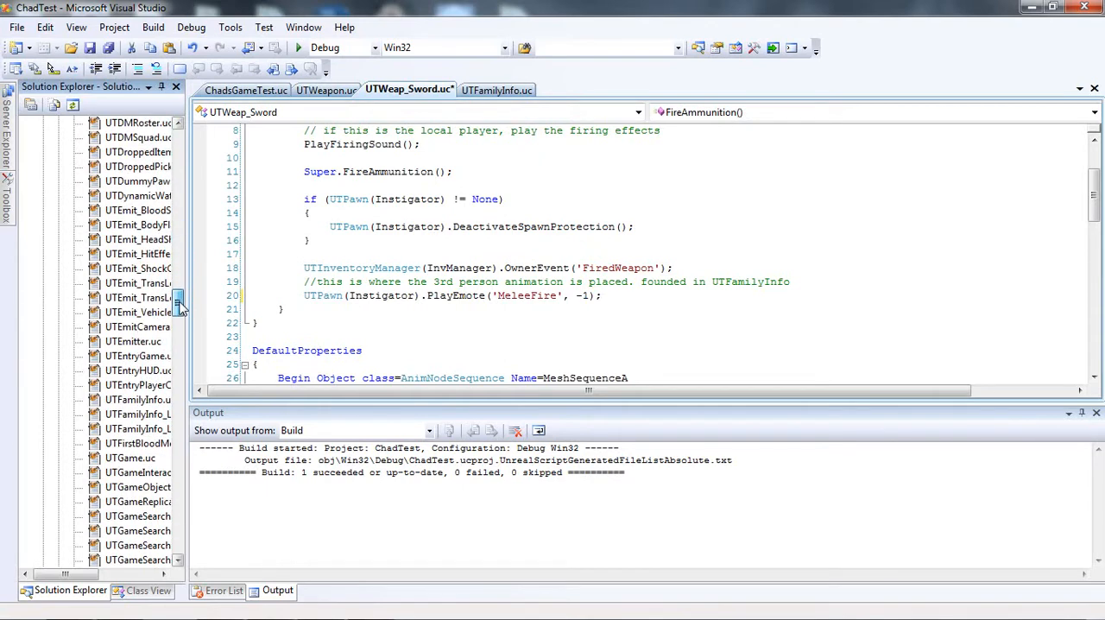
scroll(down, 3)
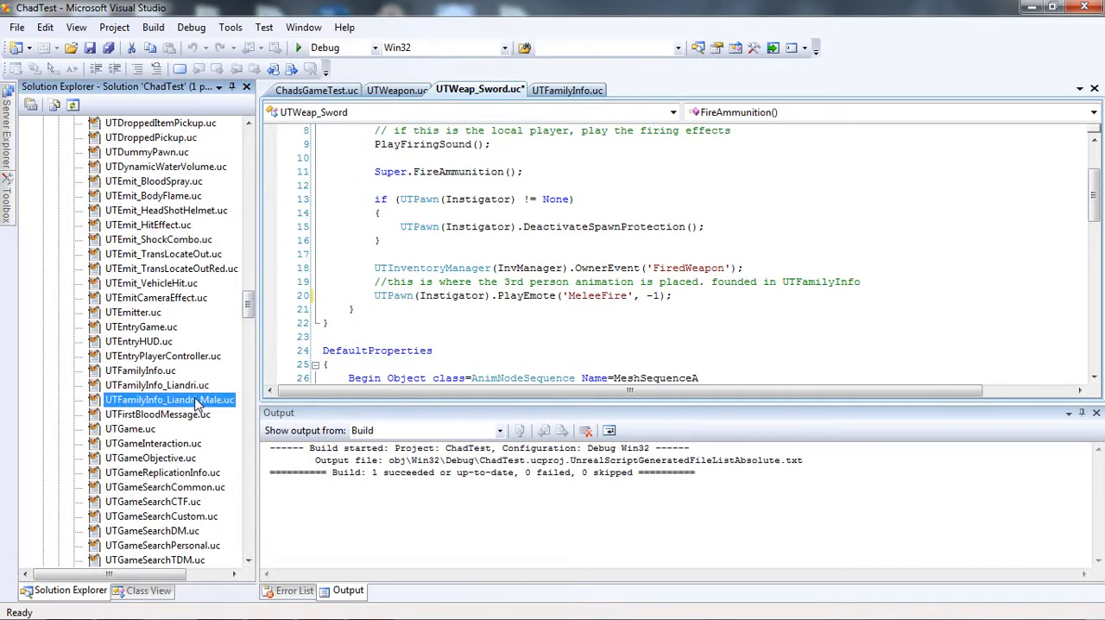
click(140, 370)
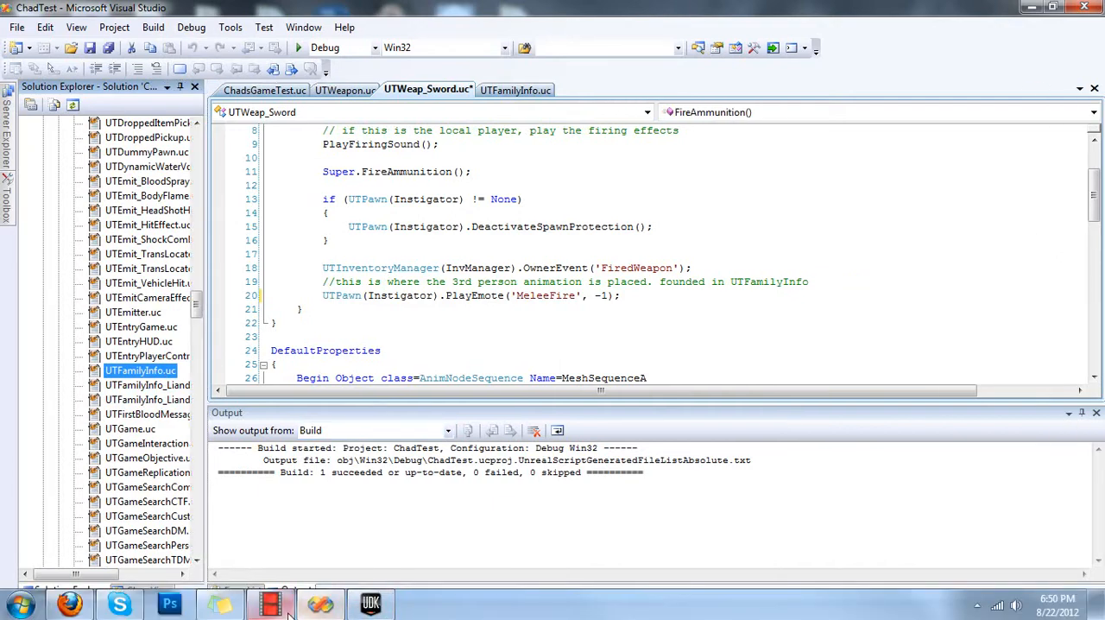
click(369, 603)
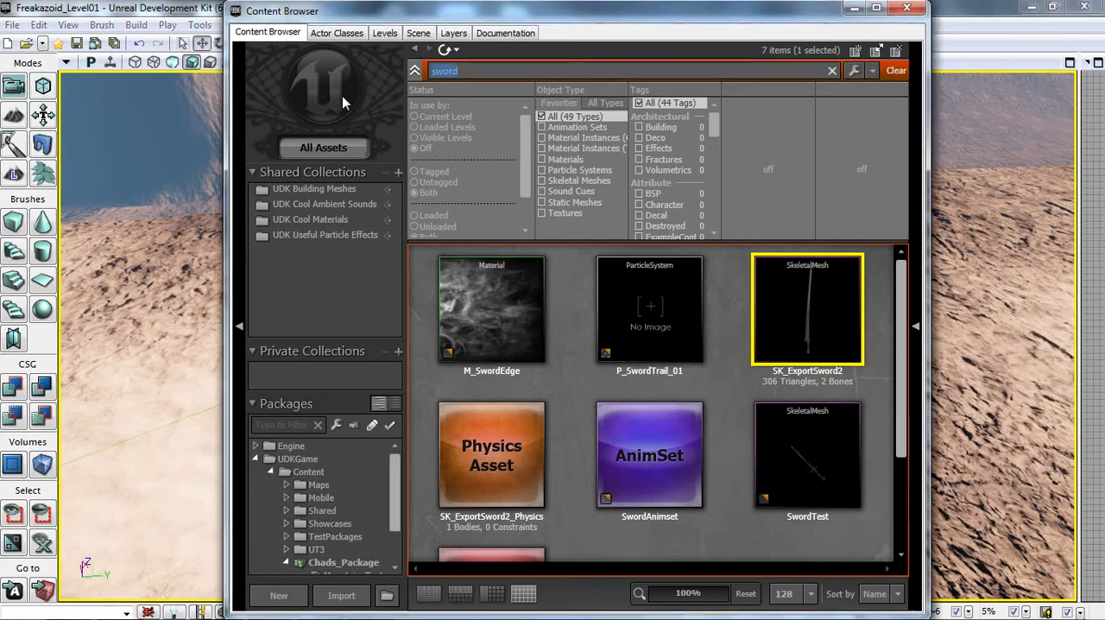
- Clear the sword search and open SK_CH_LIAM_Cathode in the AnimSet Editor
click(587, 70)
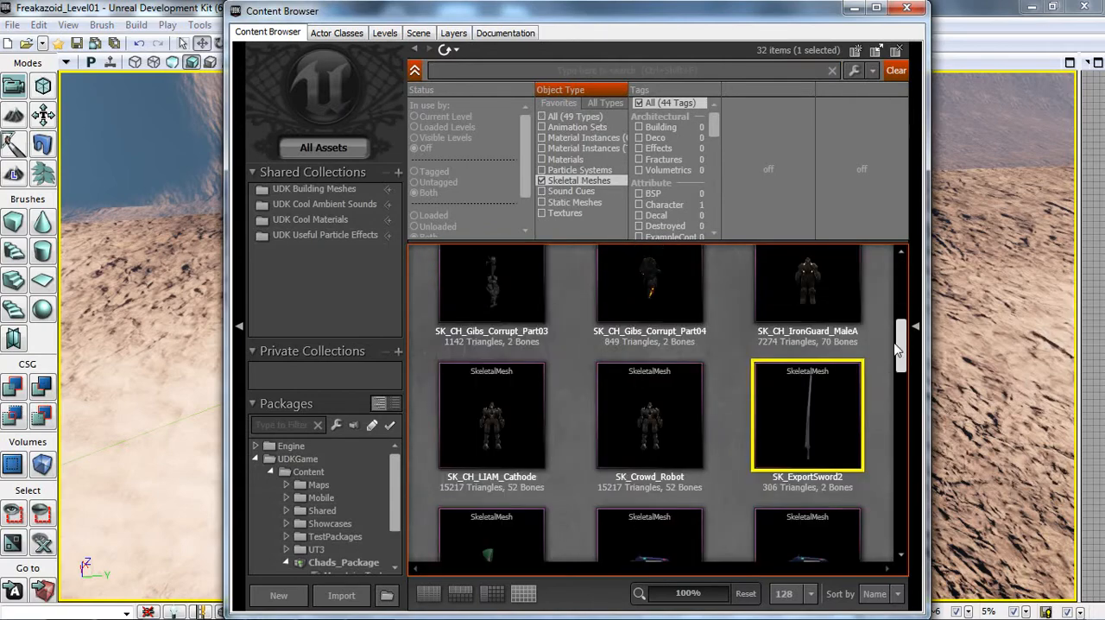
scroll(down, 3)
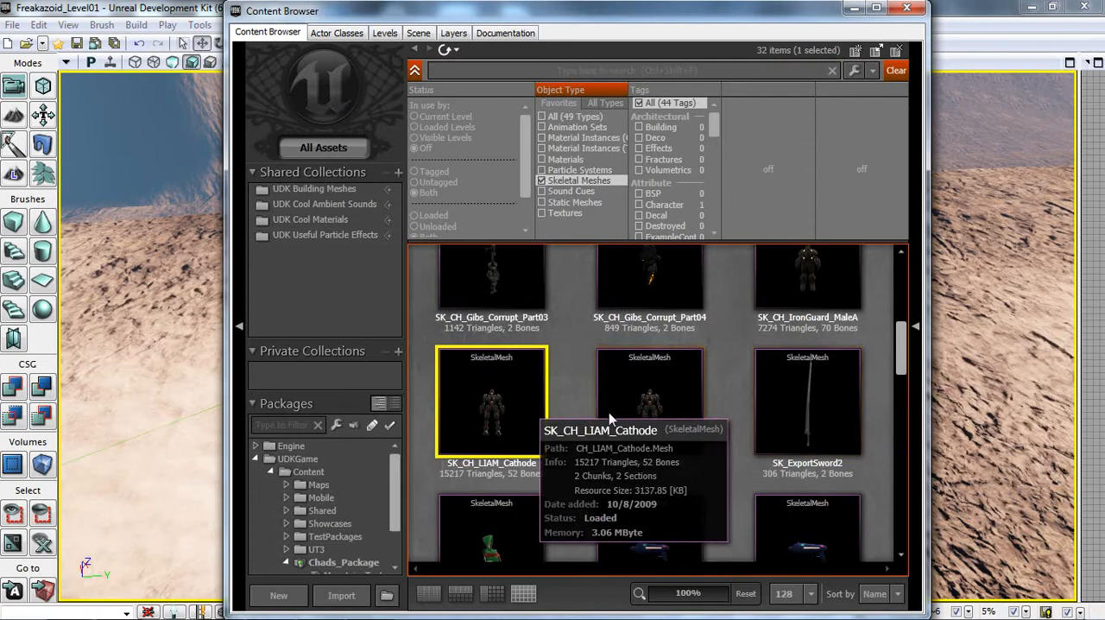
double_click(491, 402)
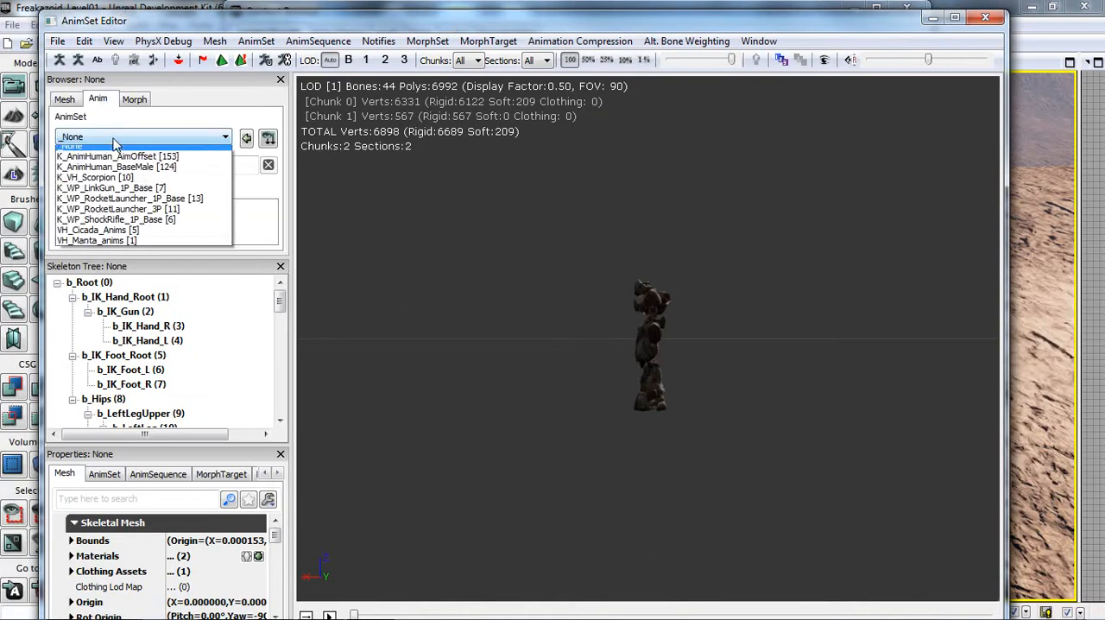
- Load K_AnimHuman_BaseMale, preview Dbl_Jump_Idle_Down_Red, then preview hoverboardjumpltstart
click(115, 155)
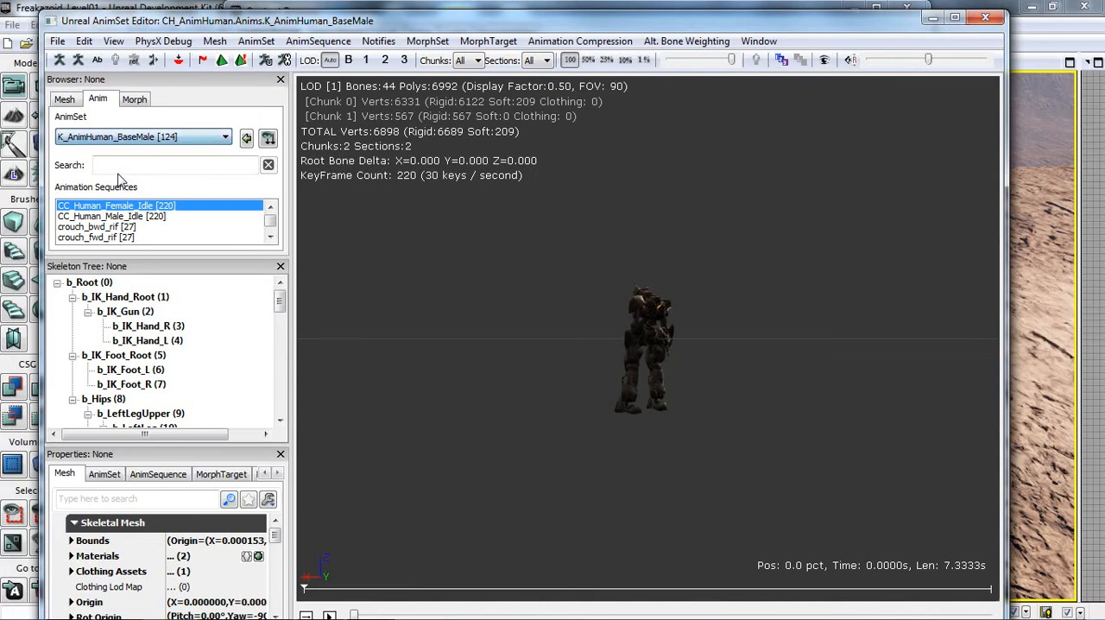
click(95, 222)
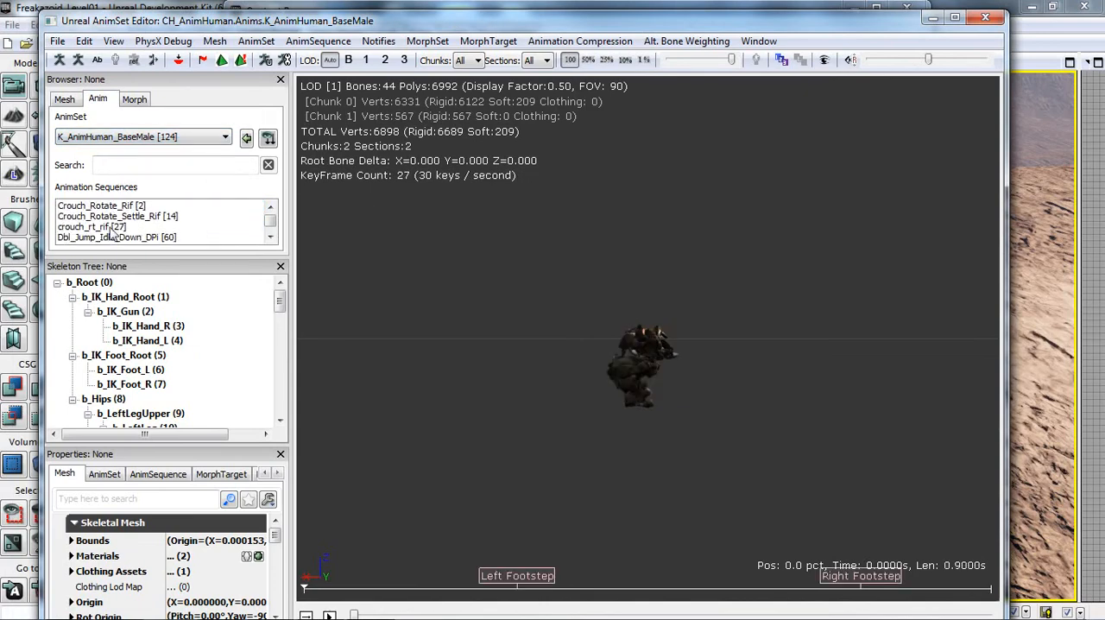
click(116, 227)
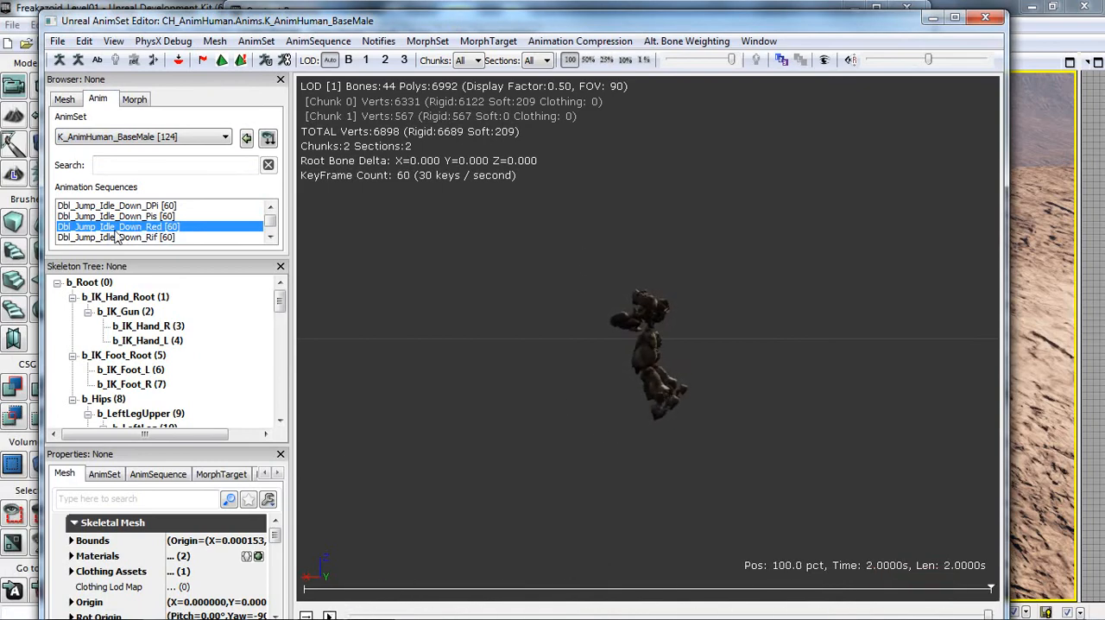
scroll(down, 3)
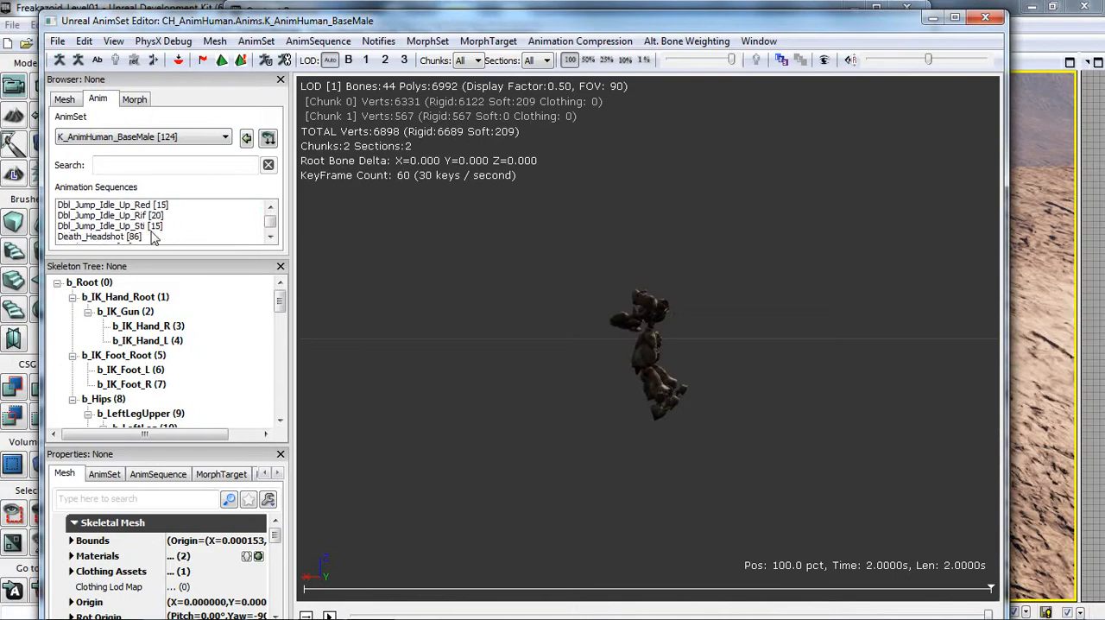
scroll(down, 3)
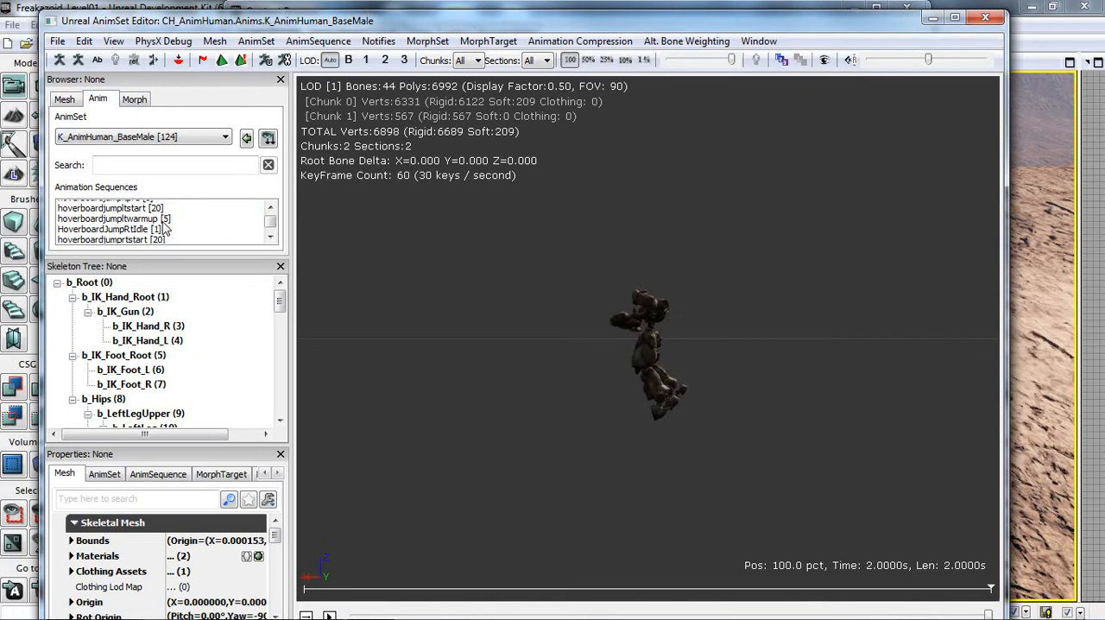
click(109, 205)
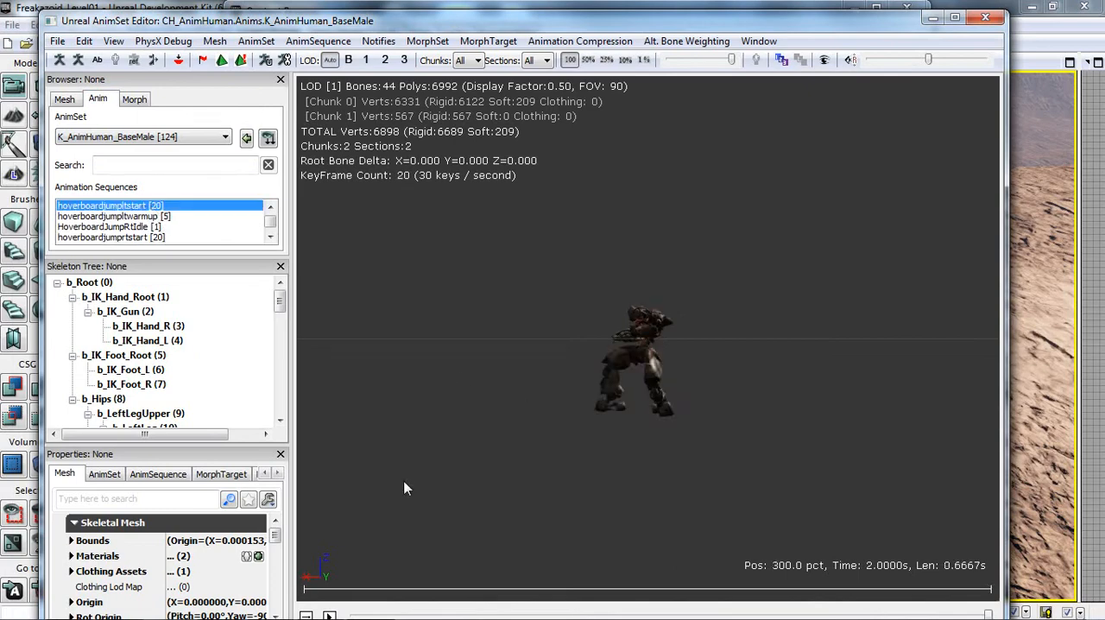
mouse_move(407, 540)
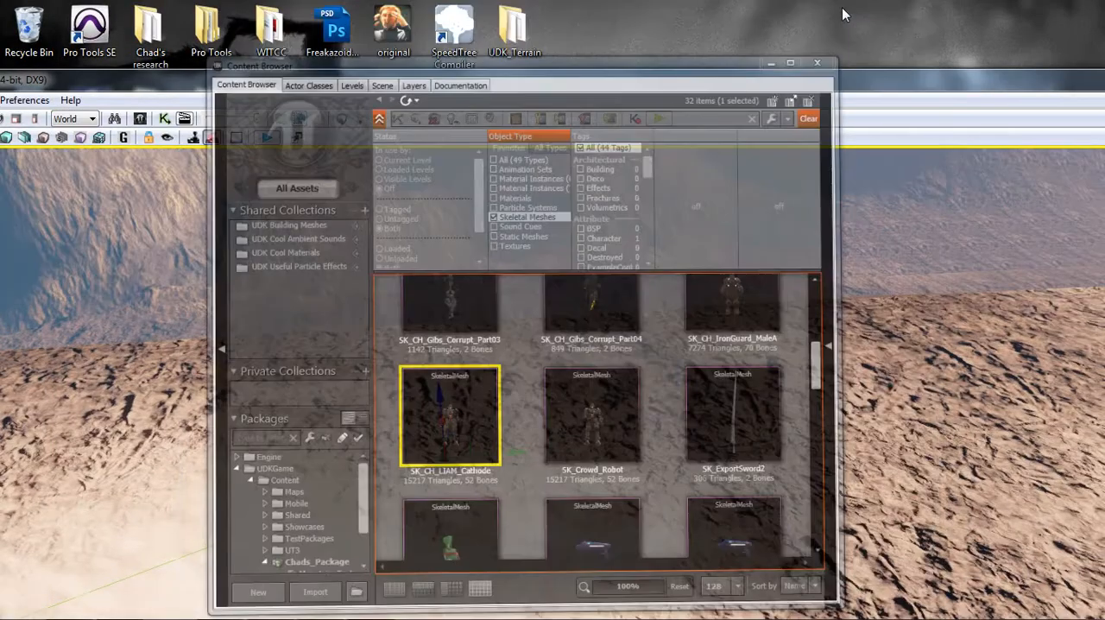
- Return to Visual Studio and bring up the UTFamilyInfo.uc script
click(816, 62)
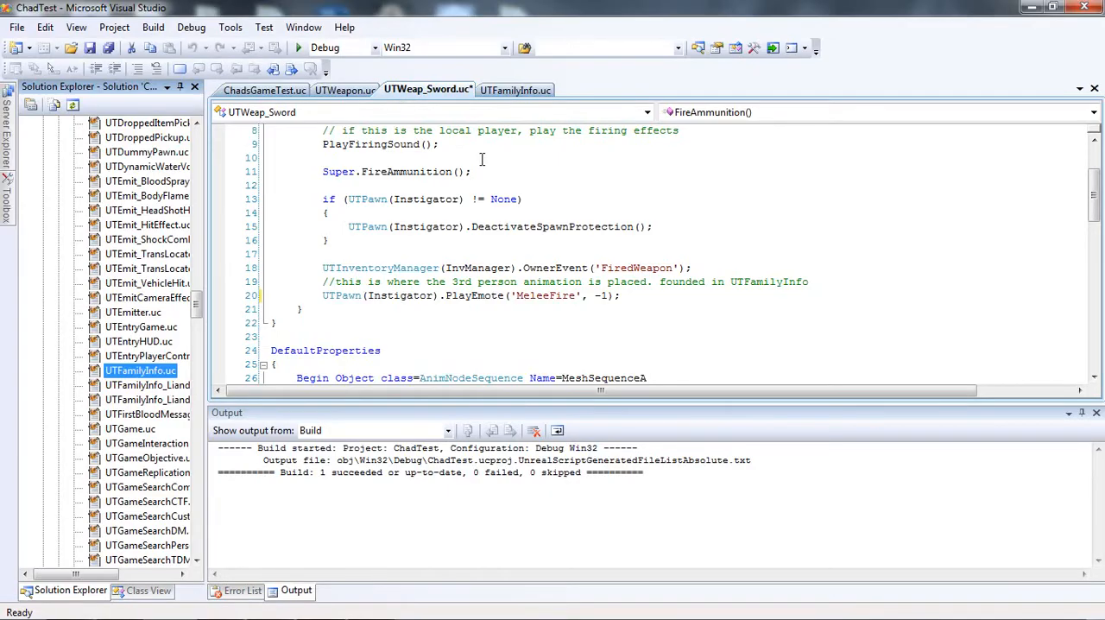
click(515, 89)
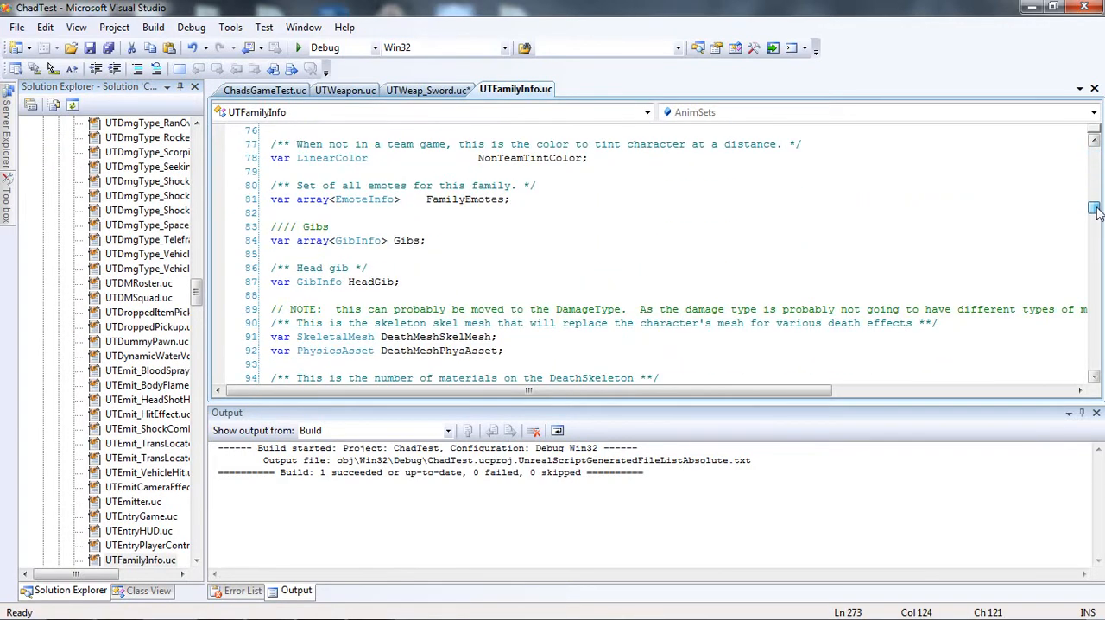
- Scroll UTFamilyInfo.uc down to the FamilyEmotes list under //custom gun animations
scroll(down, 3)
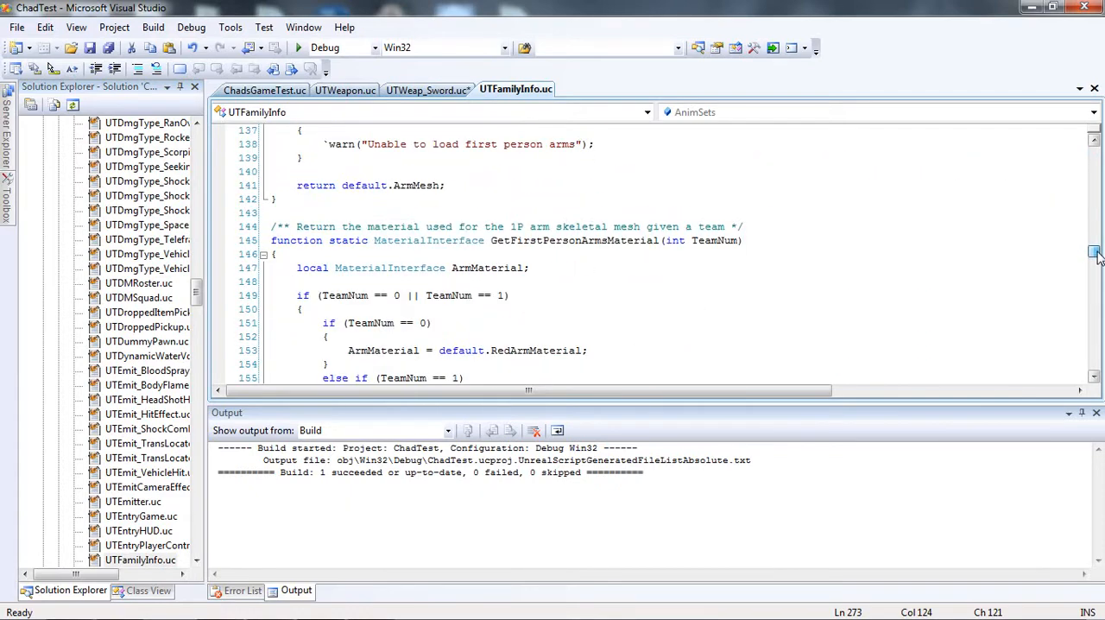
scroll(down, 3)
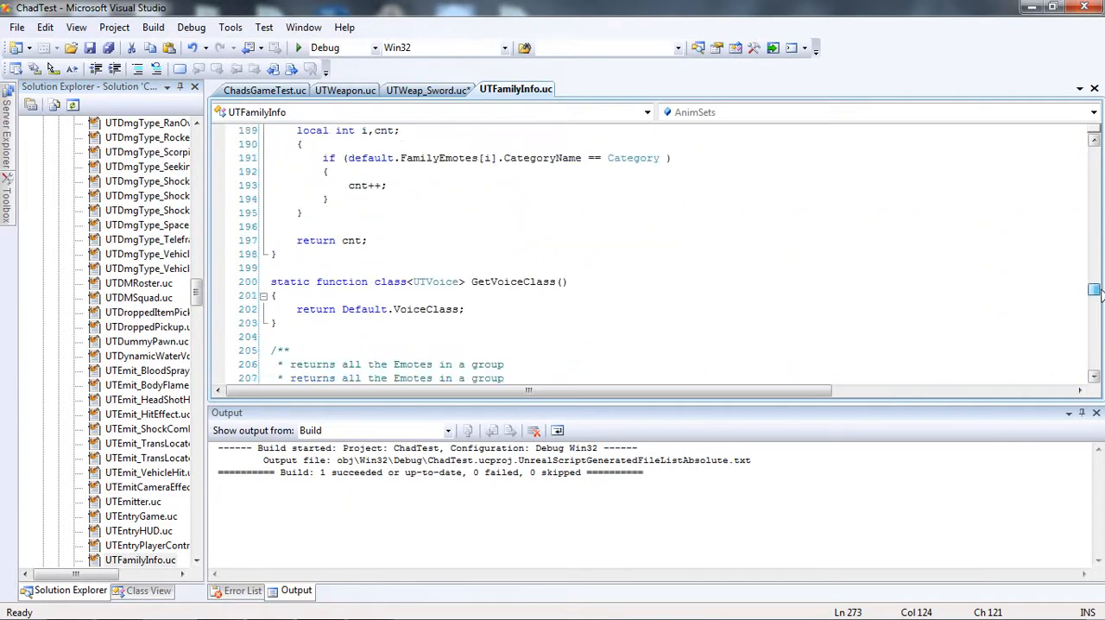
scroll(down, 3)
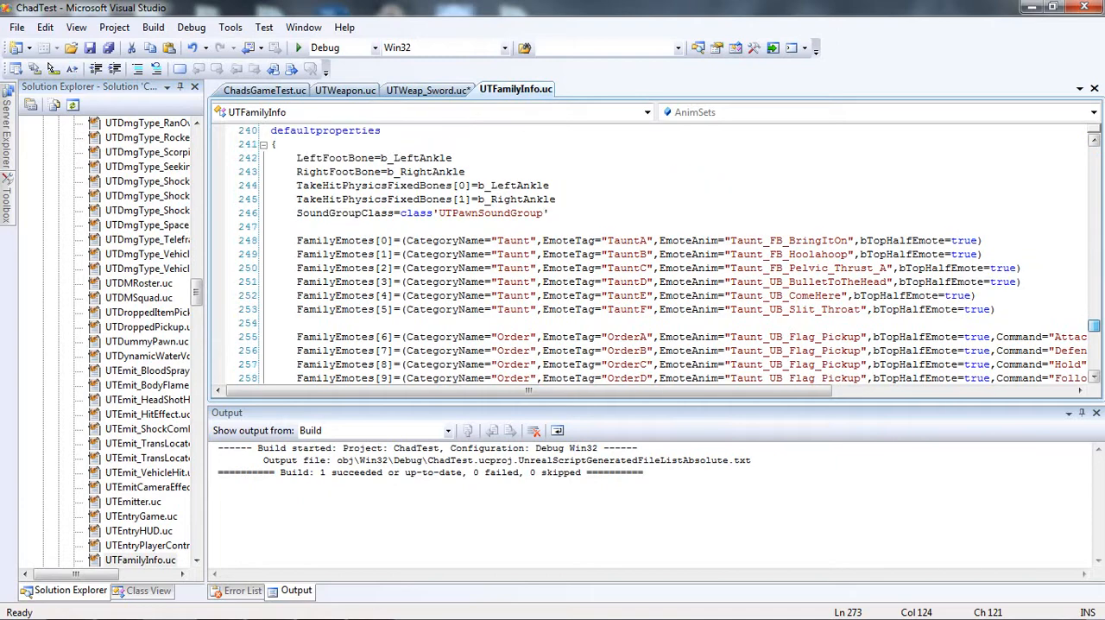
scroll(down, 3)
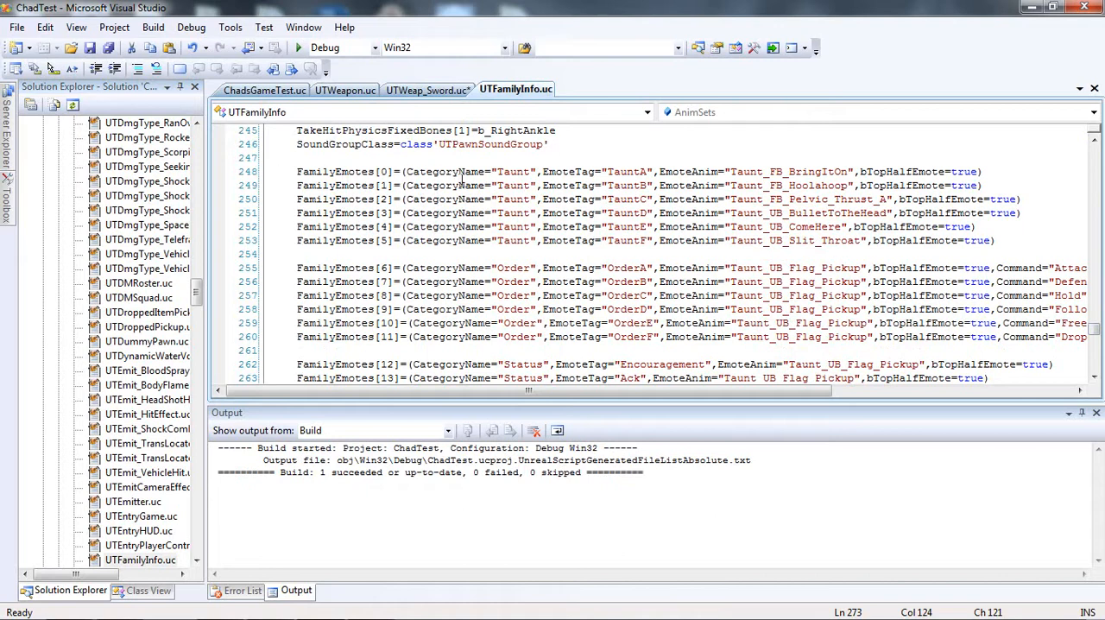
mouse_move(592, 154)
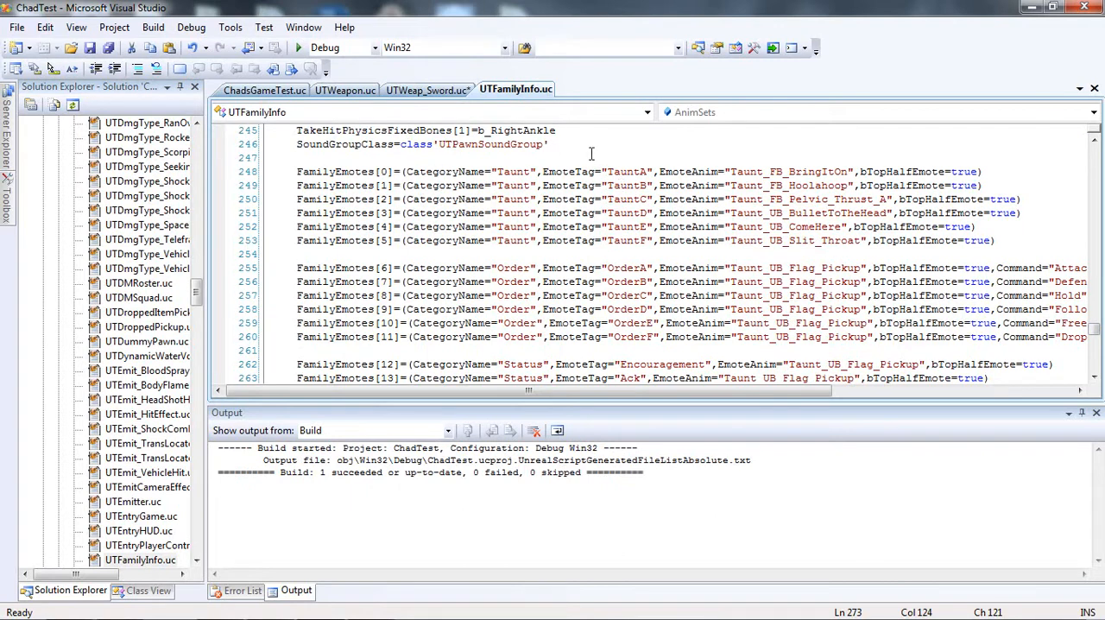
mouse_move(832, 183)
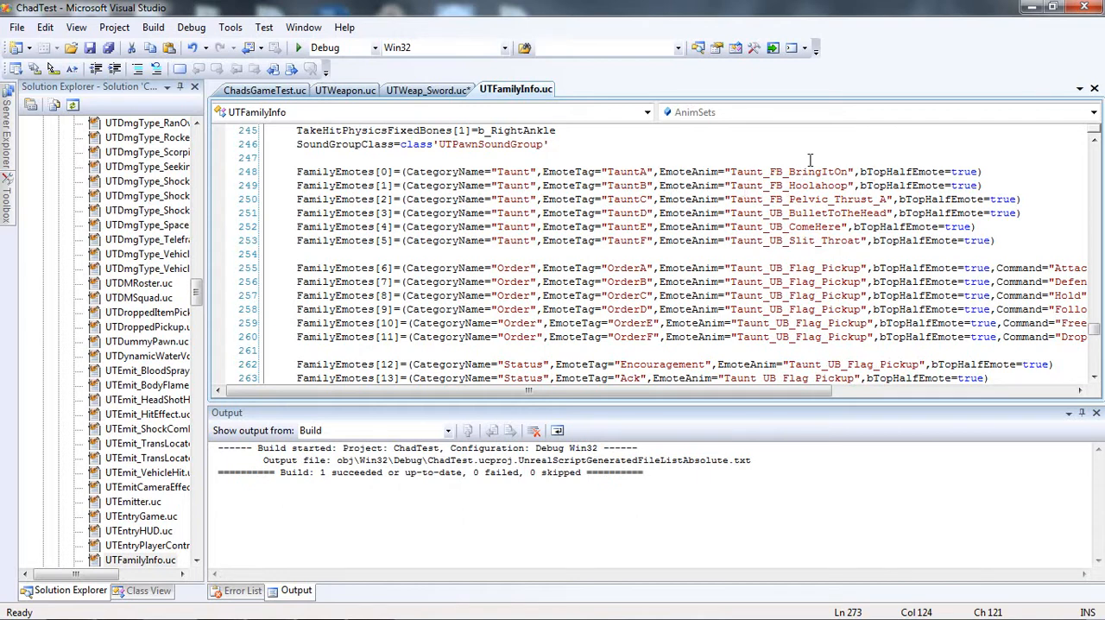
mouse_move(951, 144)
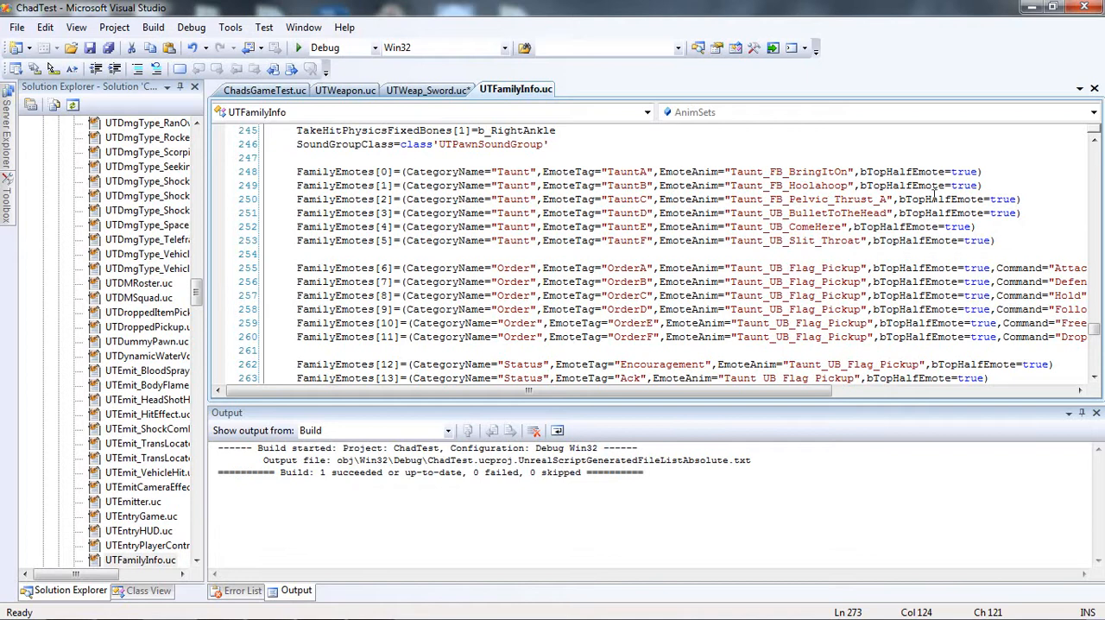
mouse_move(933, 195)
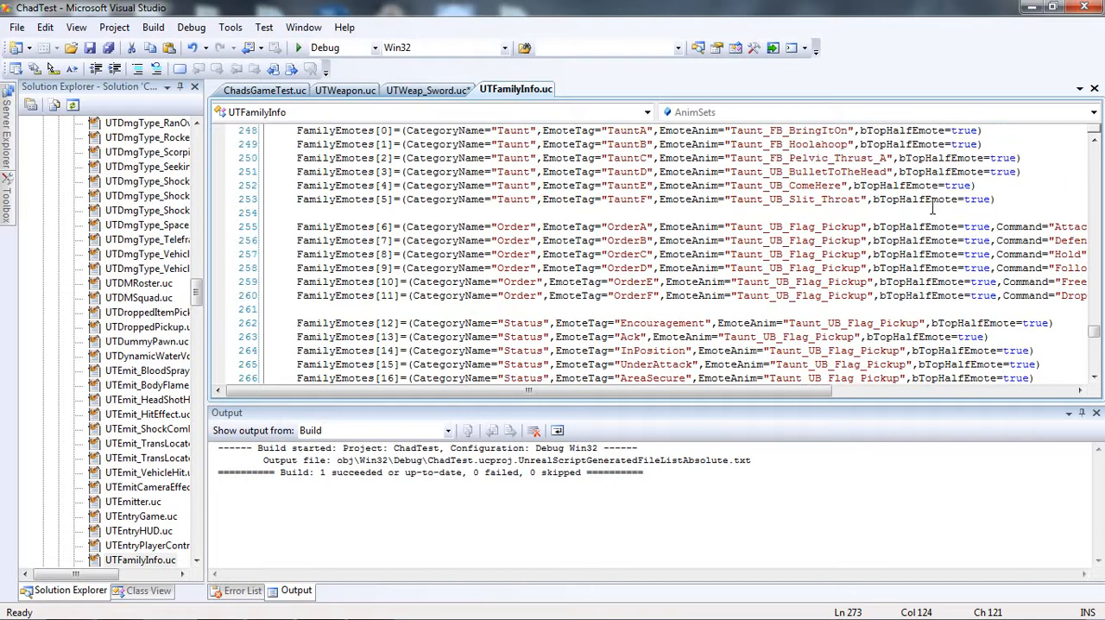
scroll(down, 3)
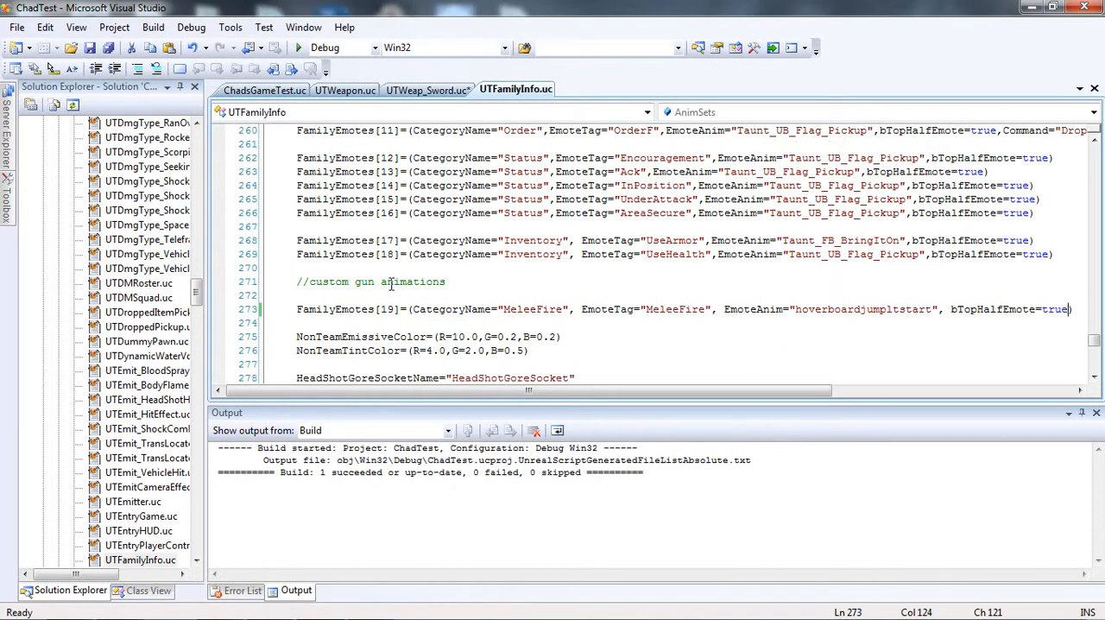
- Compare the MeleeFire emote entry with UTWeap_Sword's PlayEmote call, ending on UTWeap_Sword.uc
scroll(down, 3)
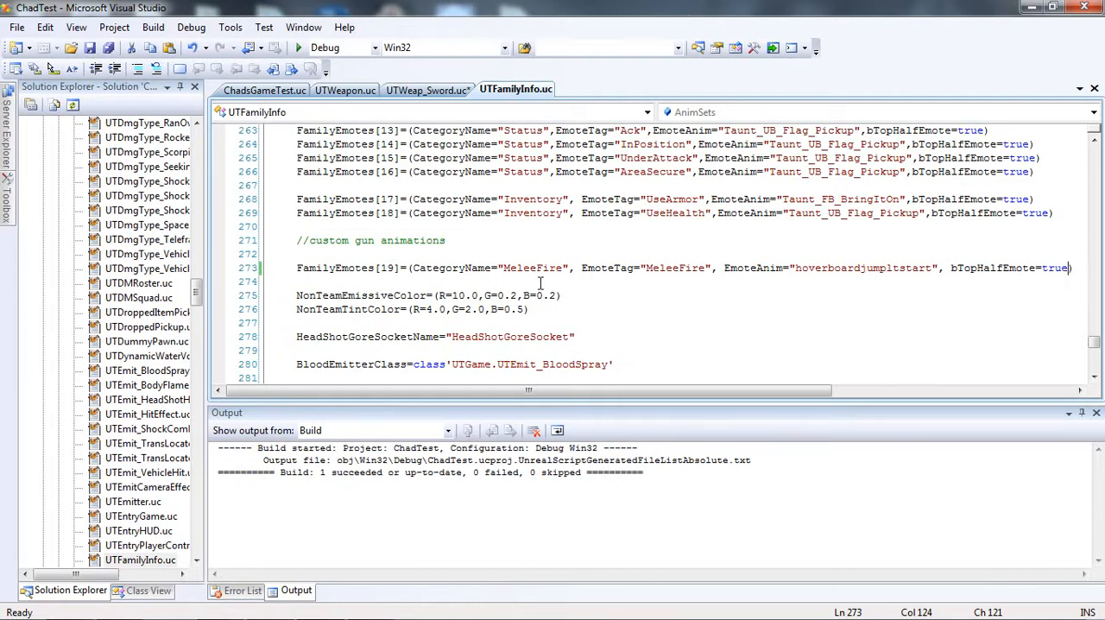
mouse_move(683, 266)
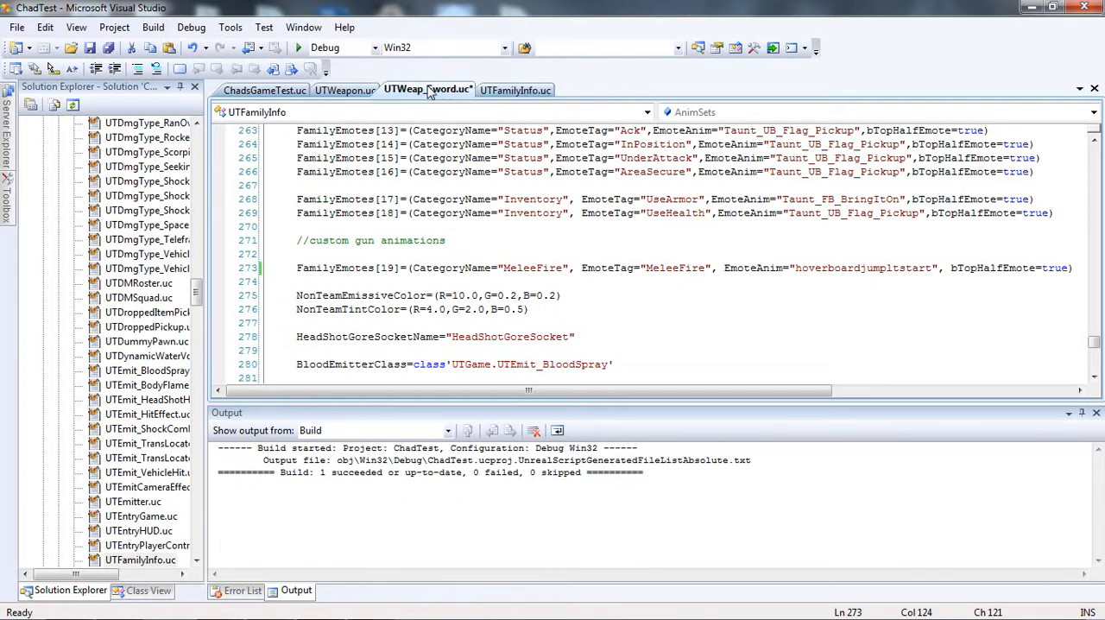
click(427, 89)
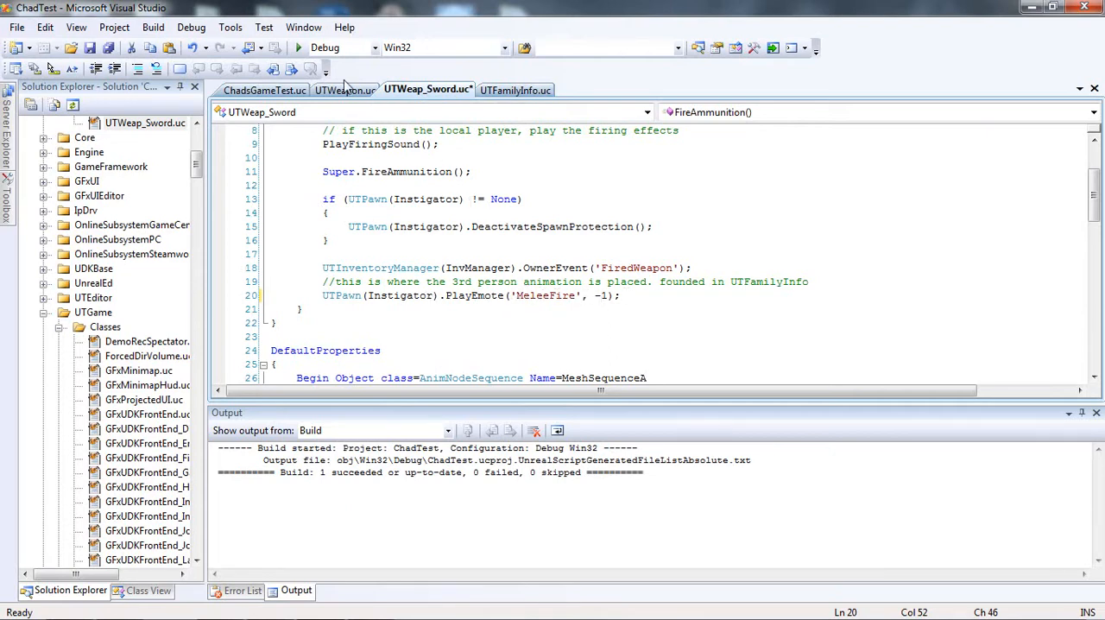
click(516, 89)
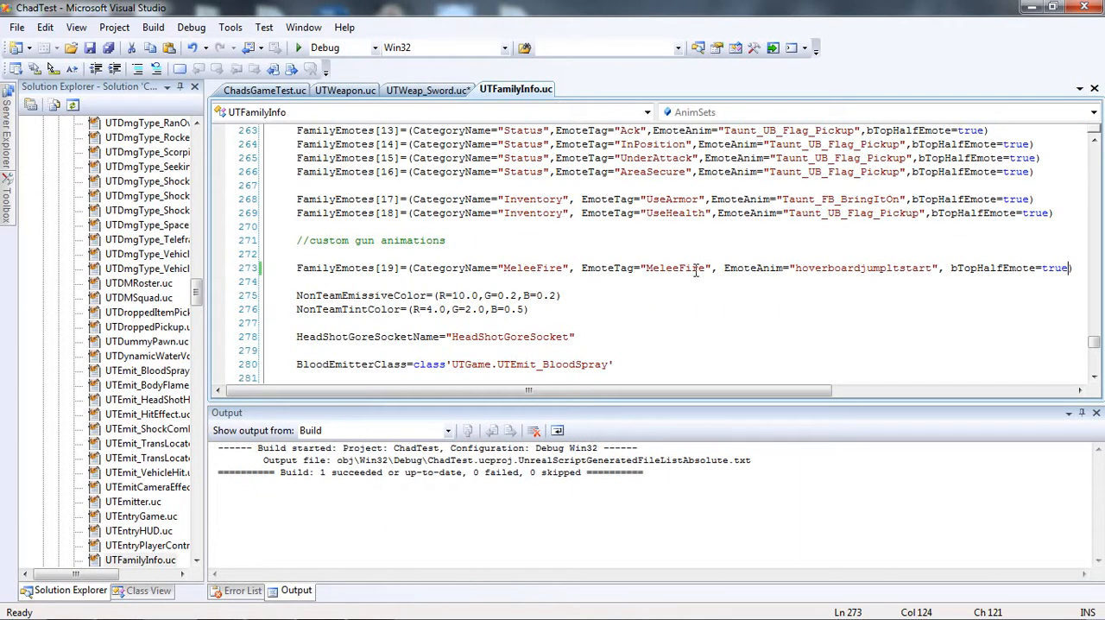
mouse_move(427, 90)
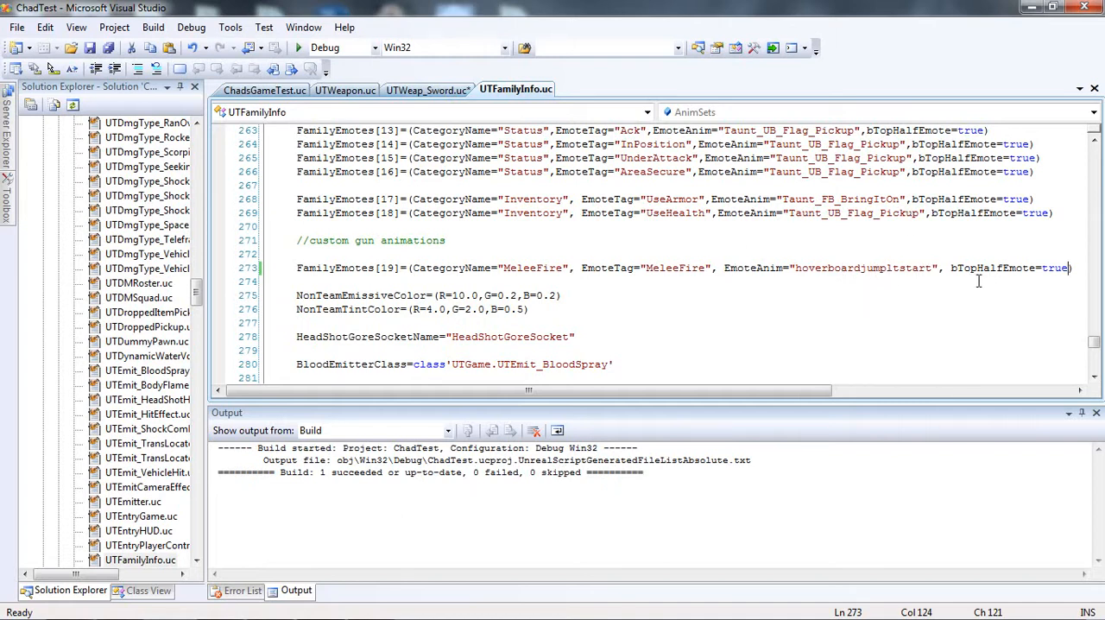
mouse_move(844, 238)
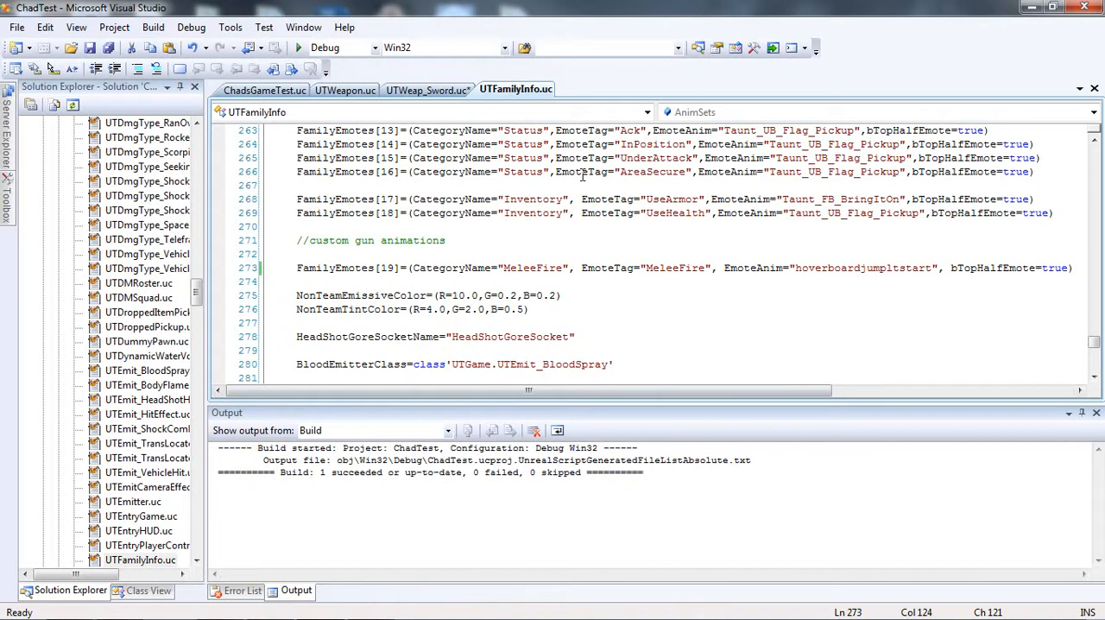
click(428, 89)
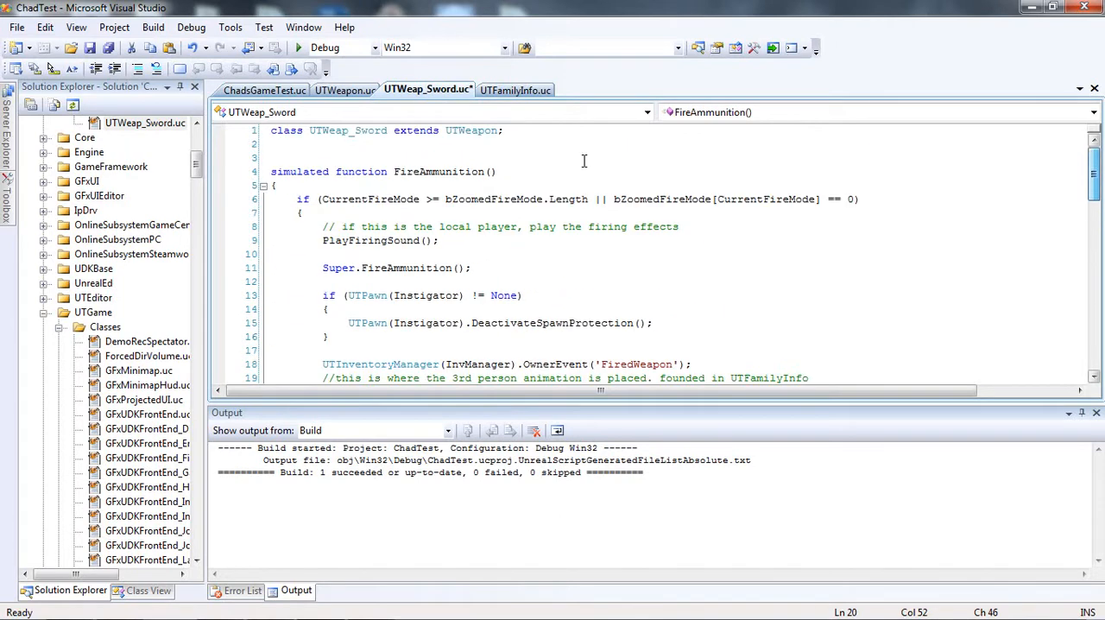
- Show ChadsGameTest.uc with DefaultInventory(0)=class'UTWeap_Sword'
click(264, 90)
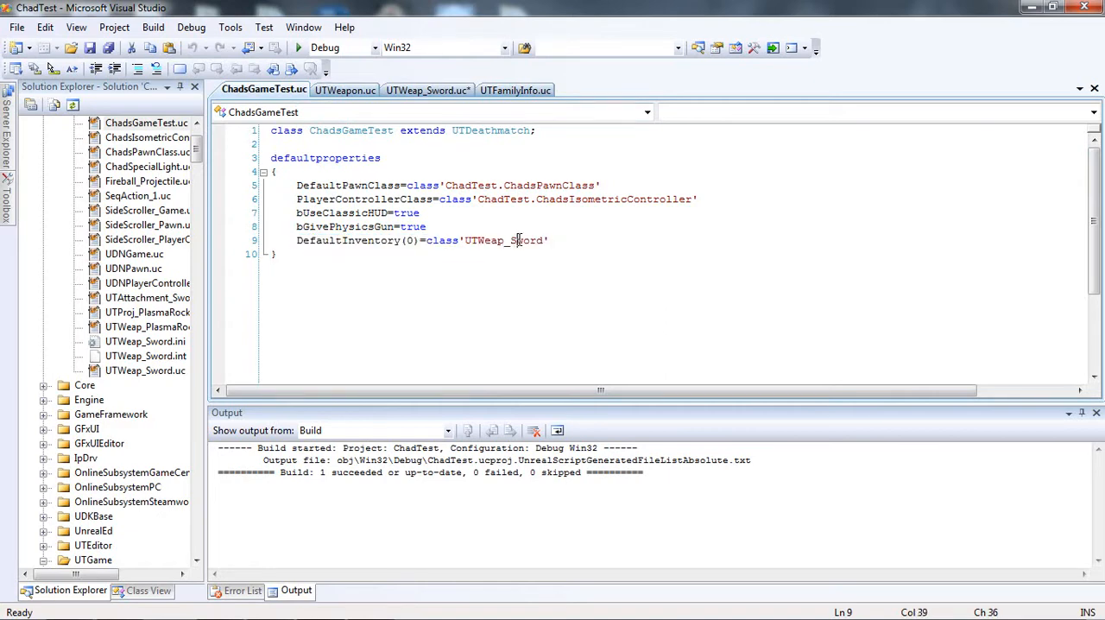
mouse_move(556, 329)
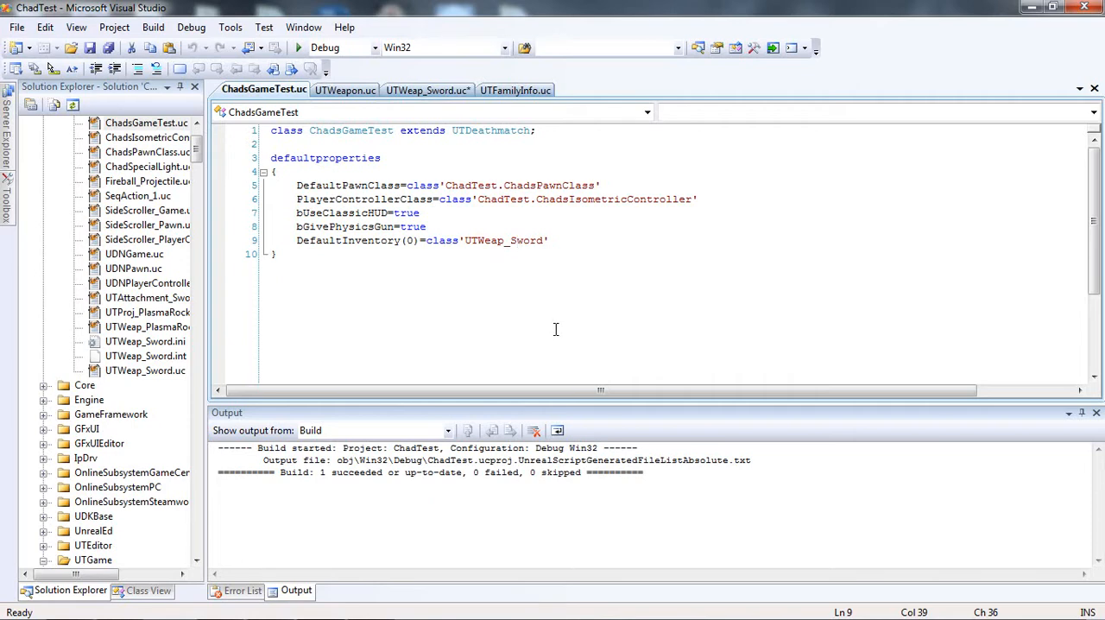
- Bring the UDK Content Browser back, showing the SK_CH_LIAM_Cathode mesh results
click(515, 240)
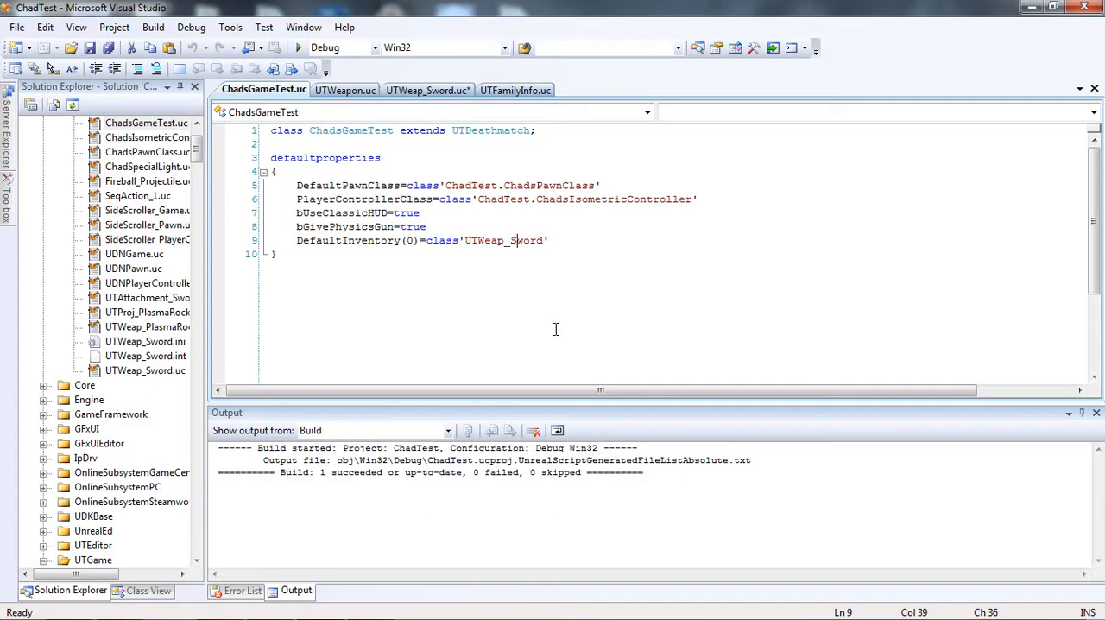
click(370, 602)
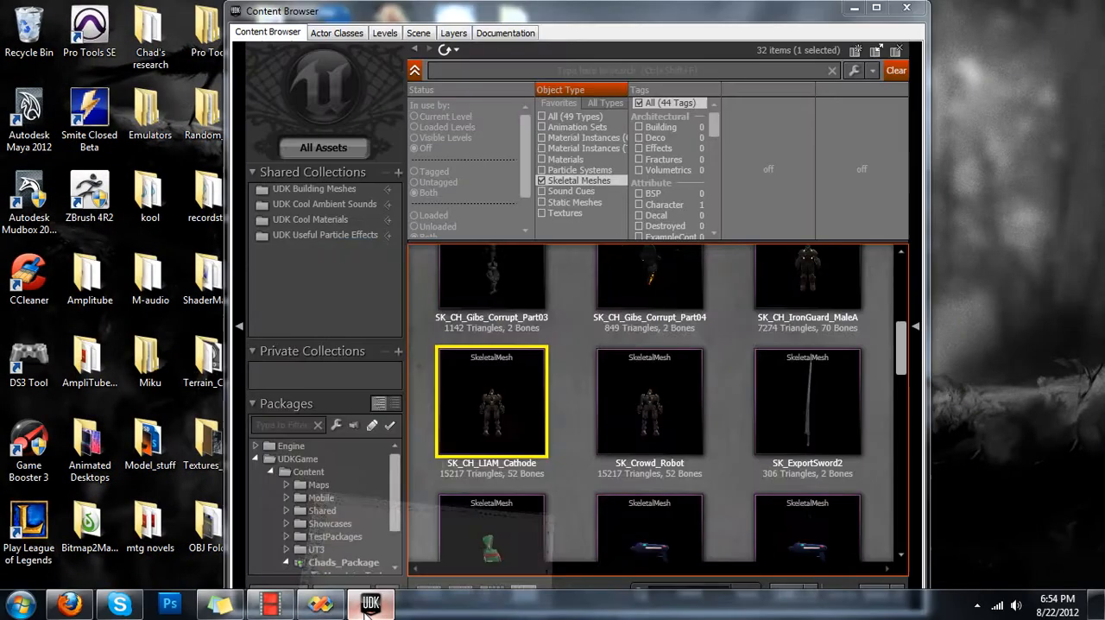